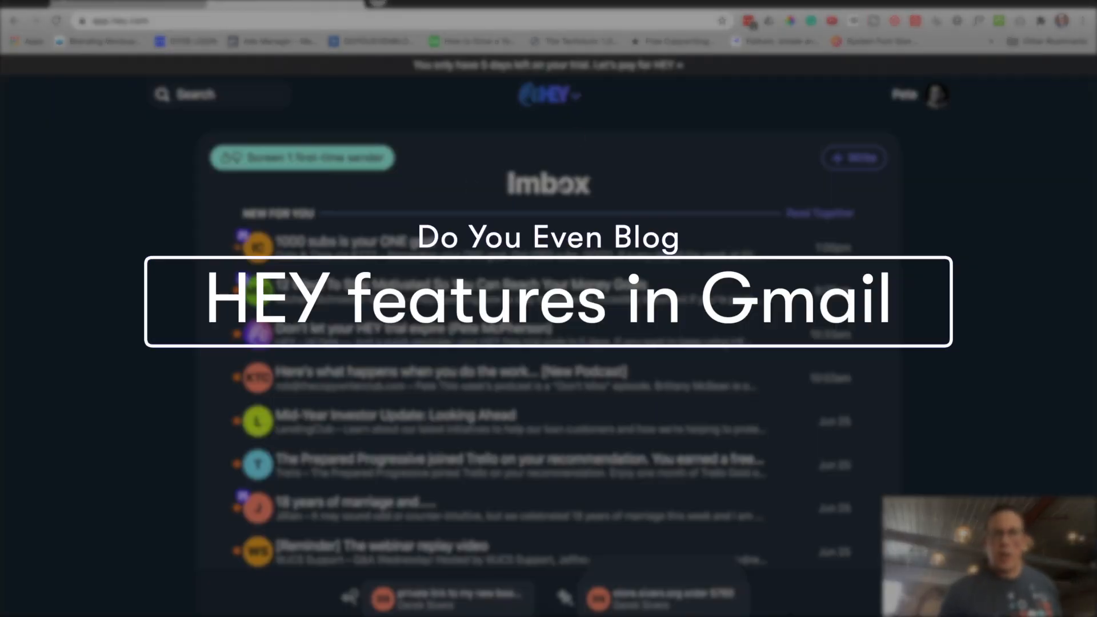
- Switch from the HEY tab to the Gmail inbox tab showing the Primary message list
click(549, 94)
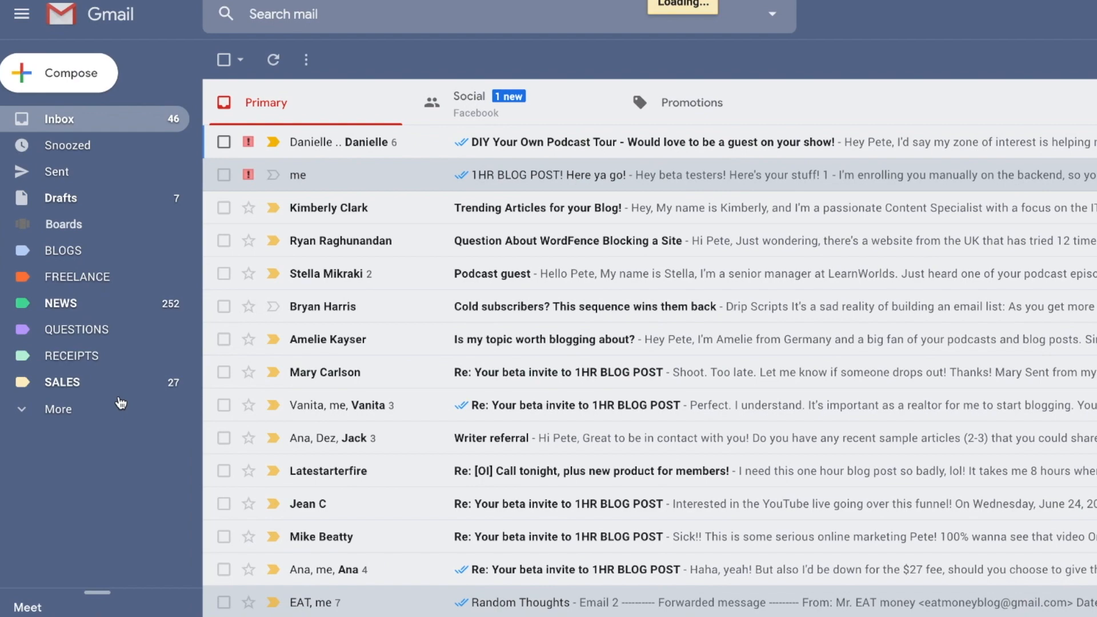
click(62, 382)
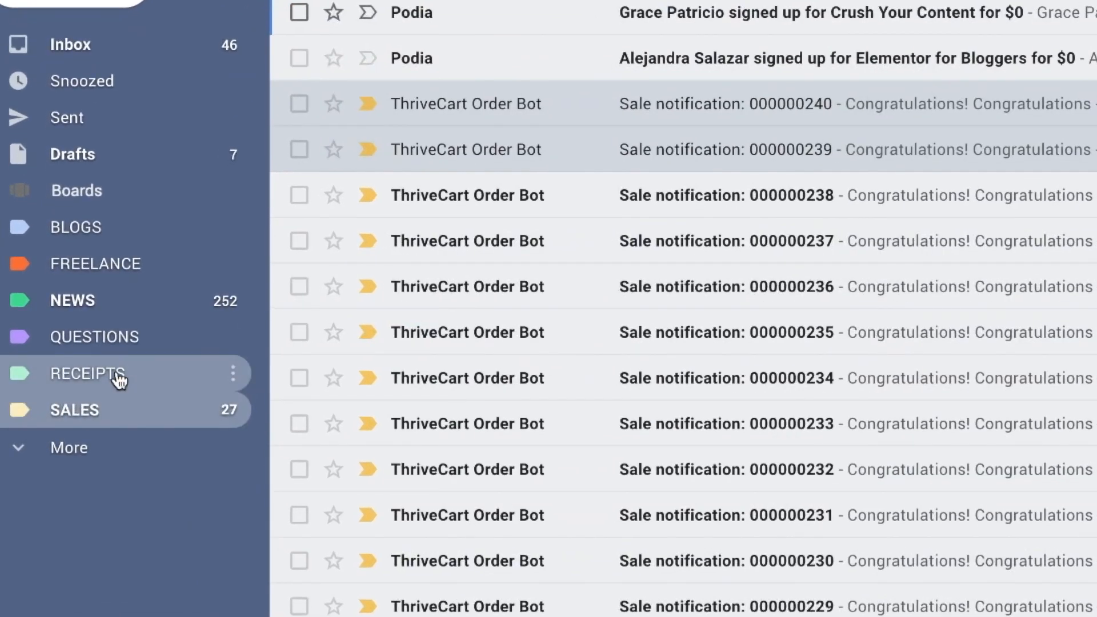
click(88, 373)
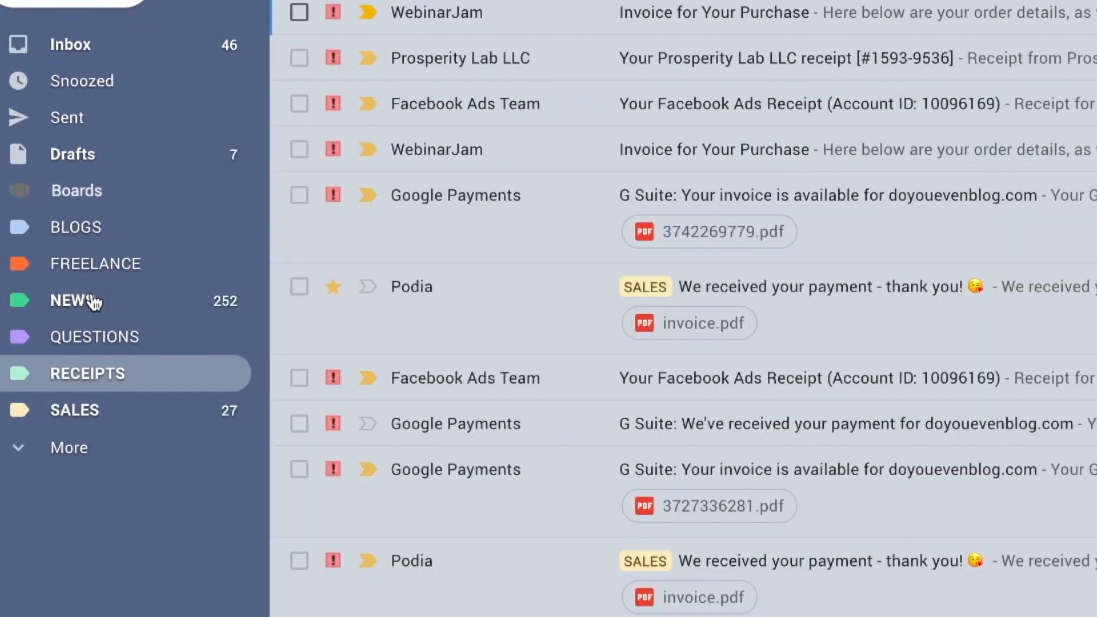
click(70, 301)
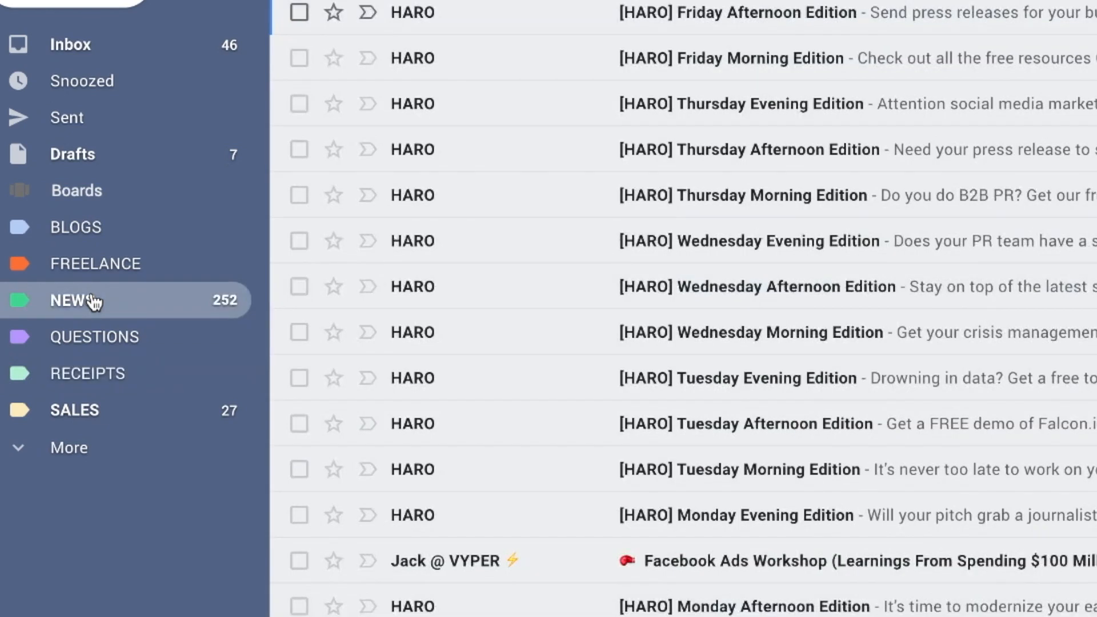
mouse_move(96, 323)
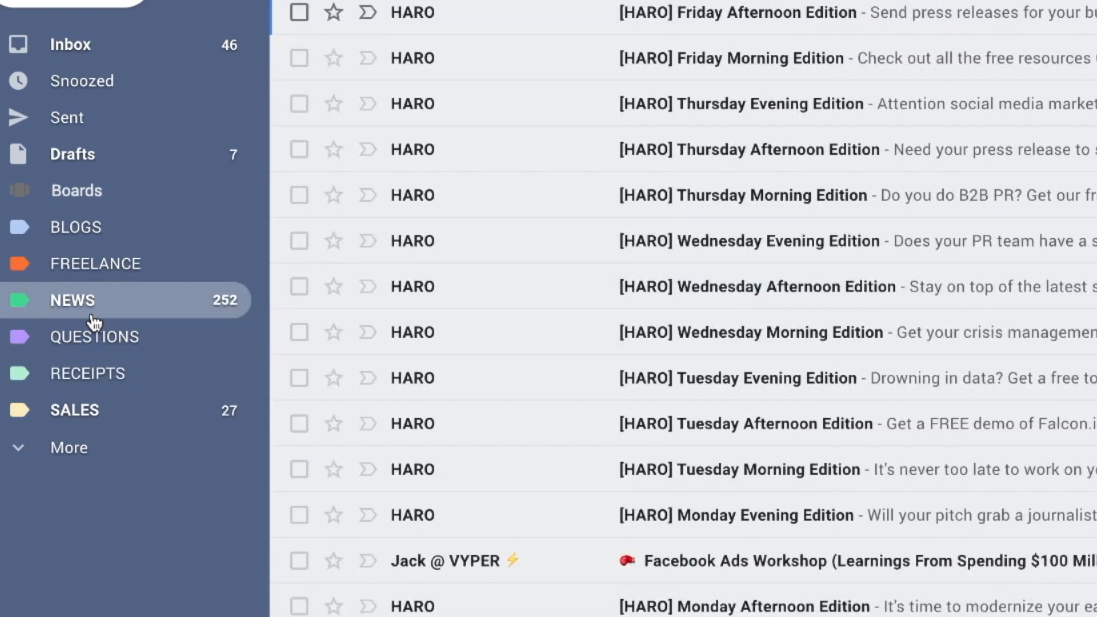
click(70, 45)
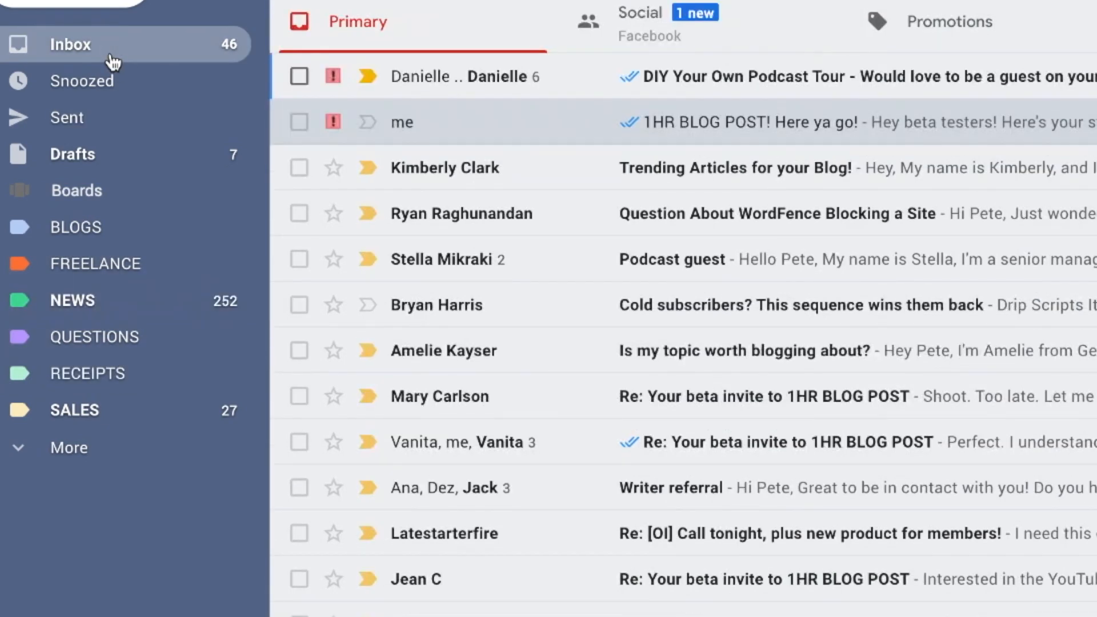
mouse_move(114, 61)
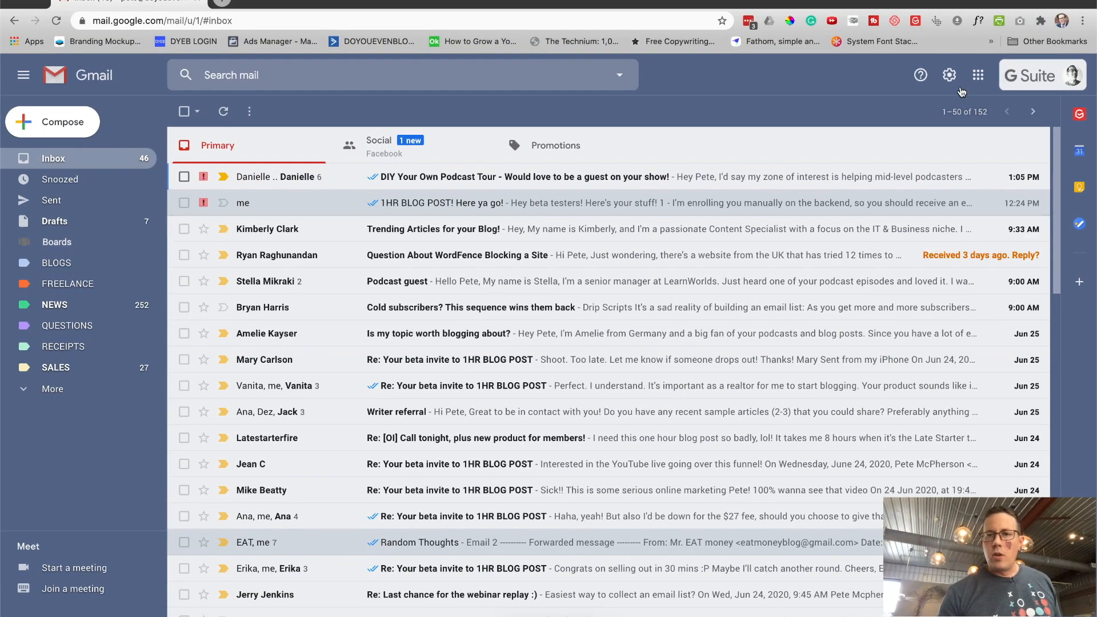
- Go to Settings > Labels and review system labels, categories and custom labels BLOGS, NEWS, RECEIPTS, SALES
click(948, 75)
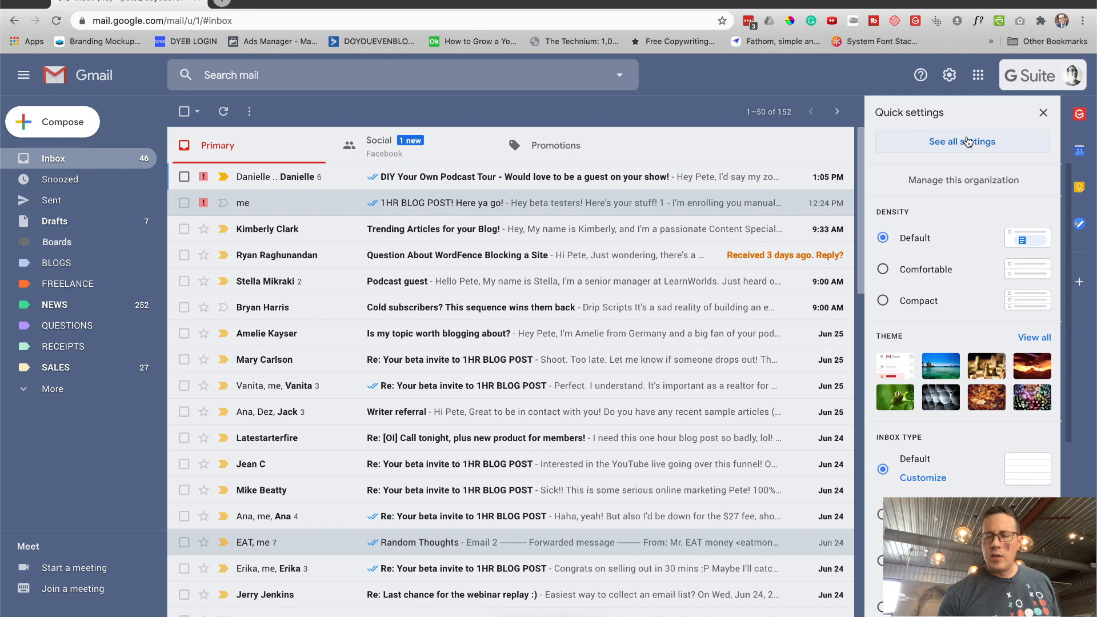
click(961, 142)
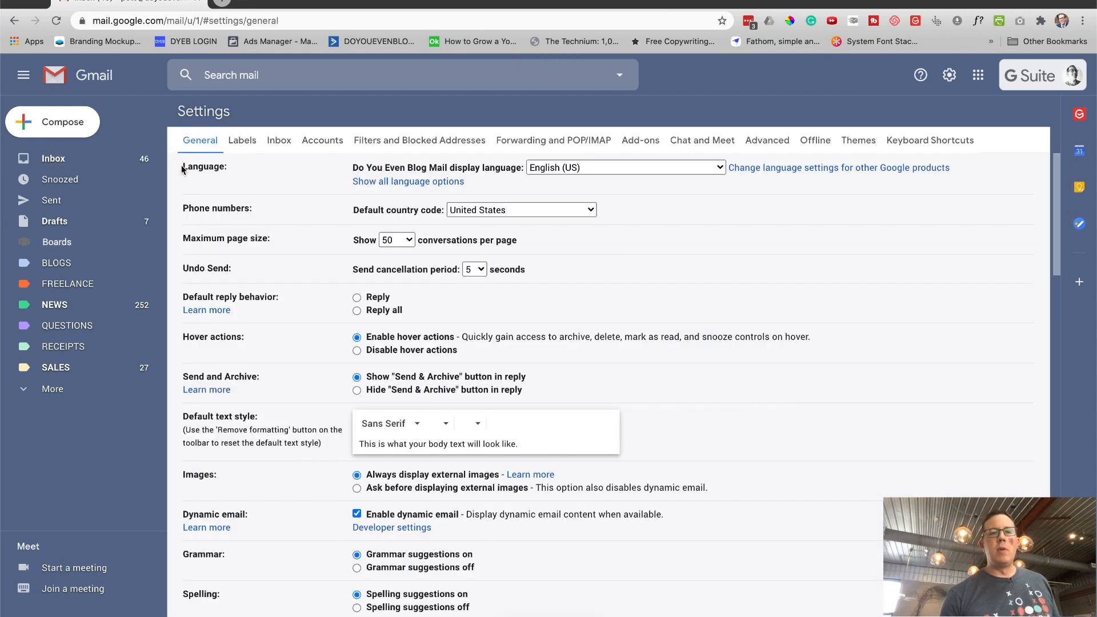
click(242, 139)
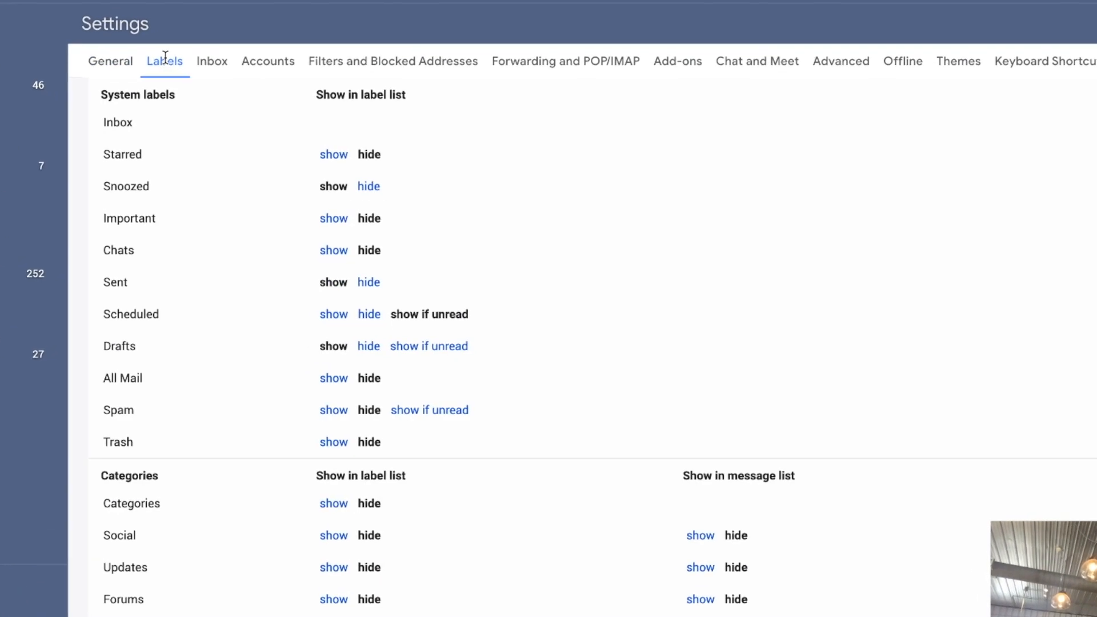
scroll(down, 3)
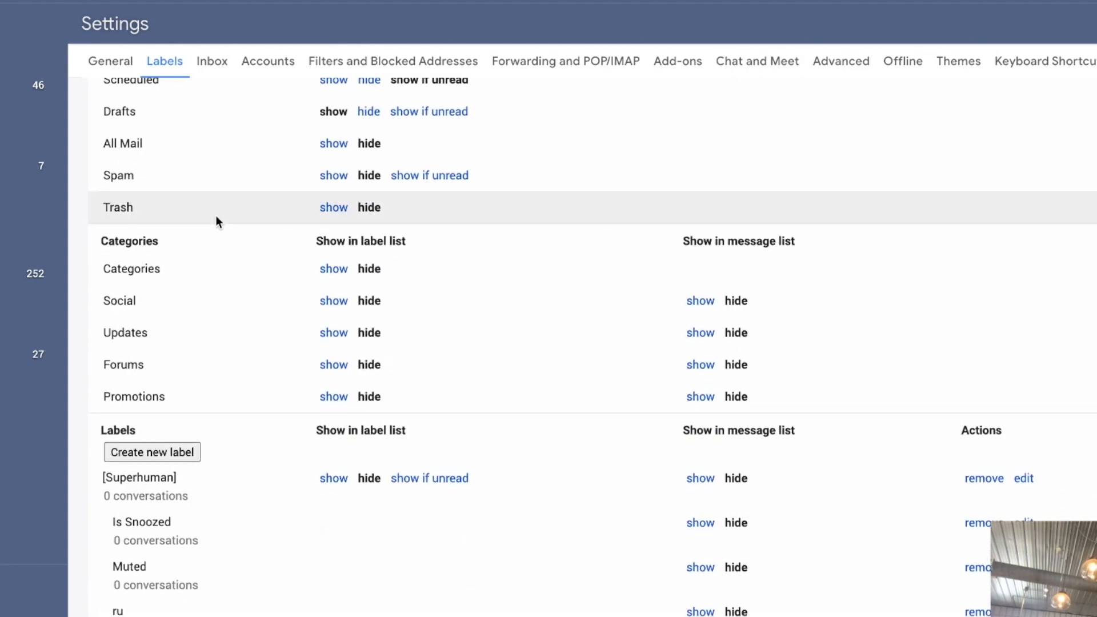
mouse_move(207, 307)
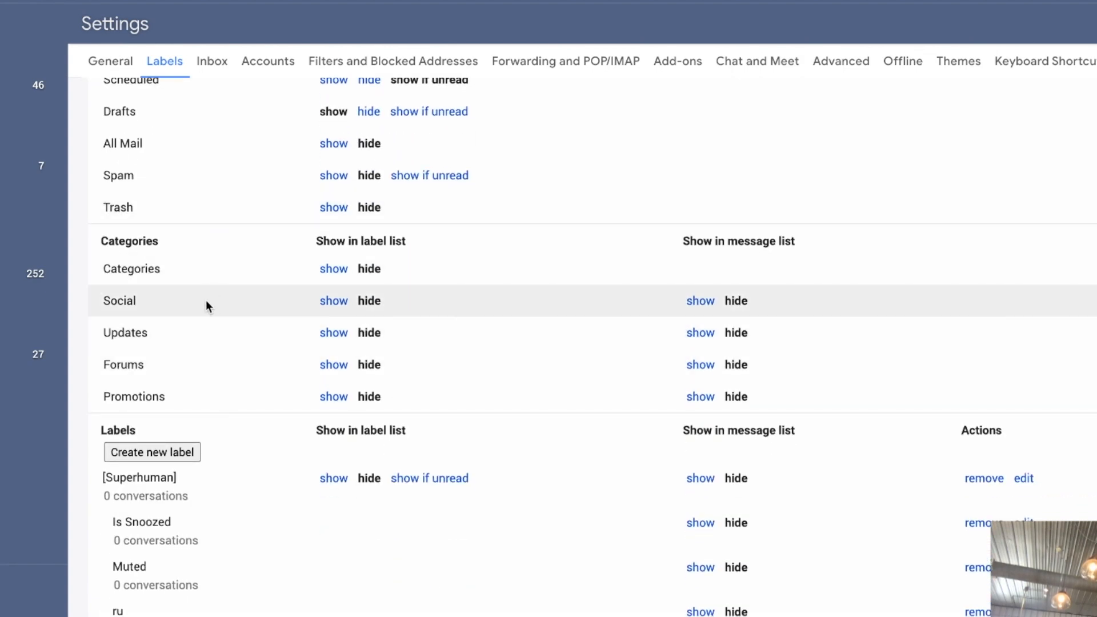
scroll(down, 3)
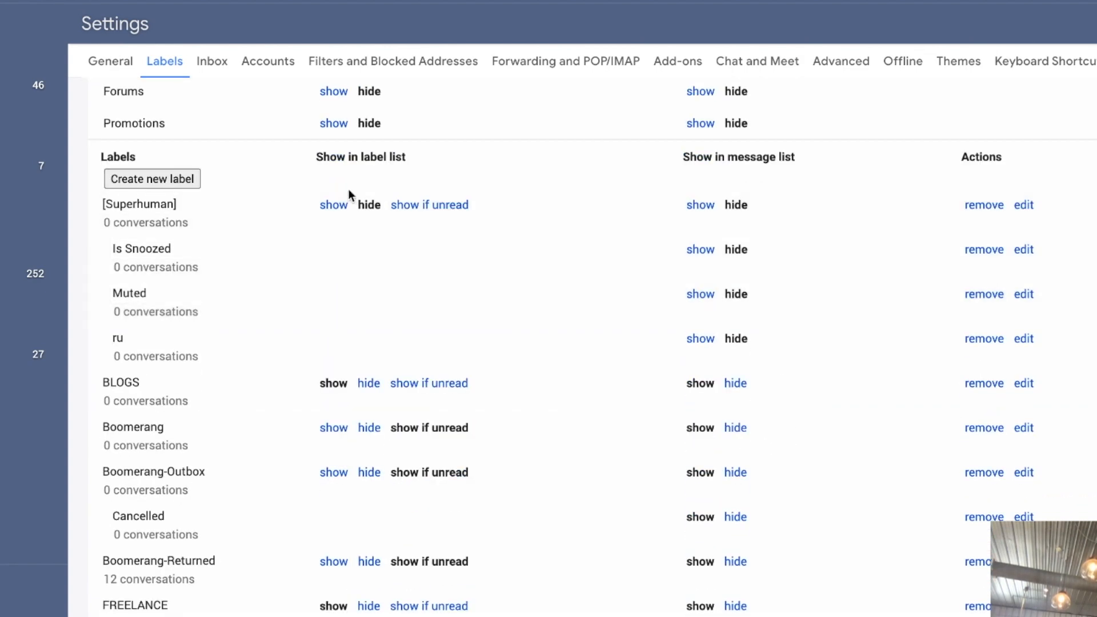
scroll(down, 3)
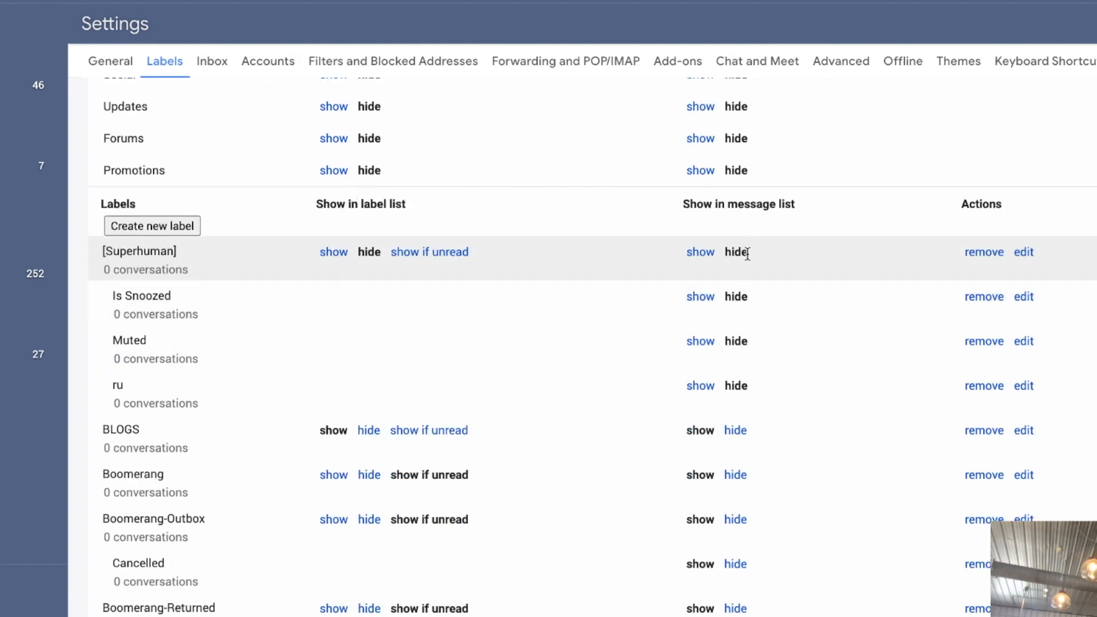
scroll(down, 3)
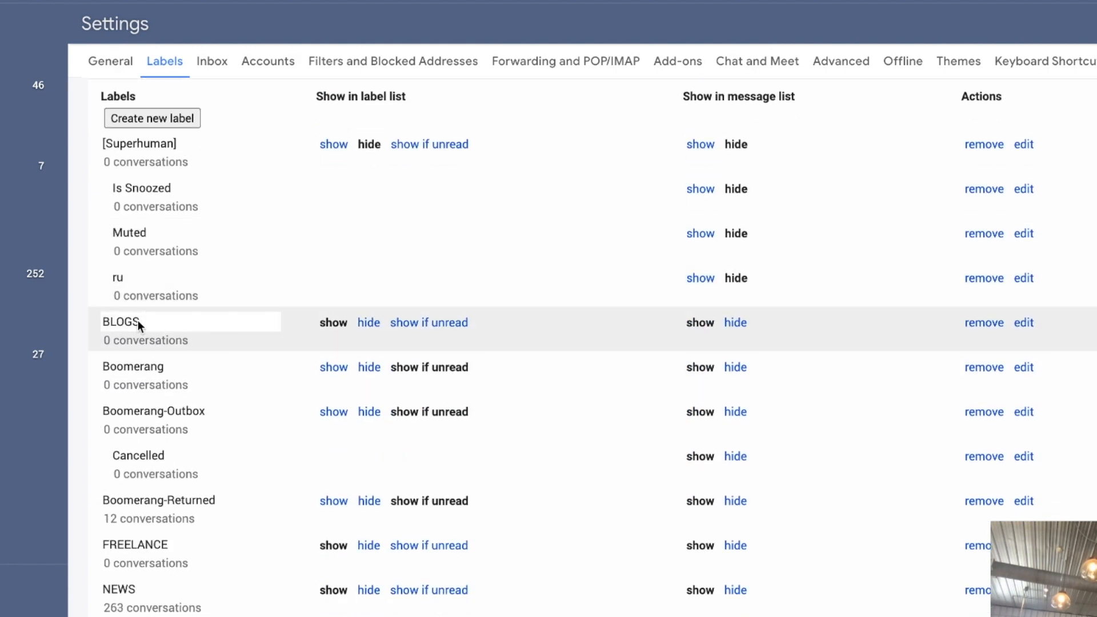
scroll(down, 3)
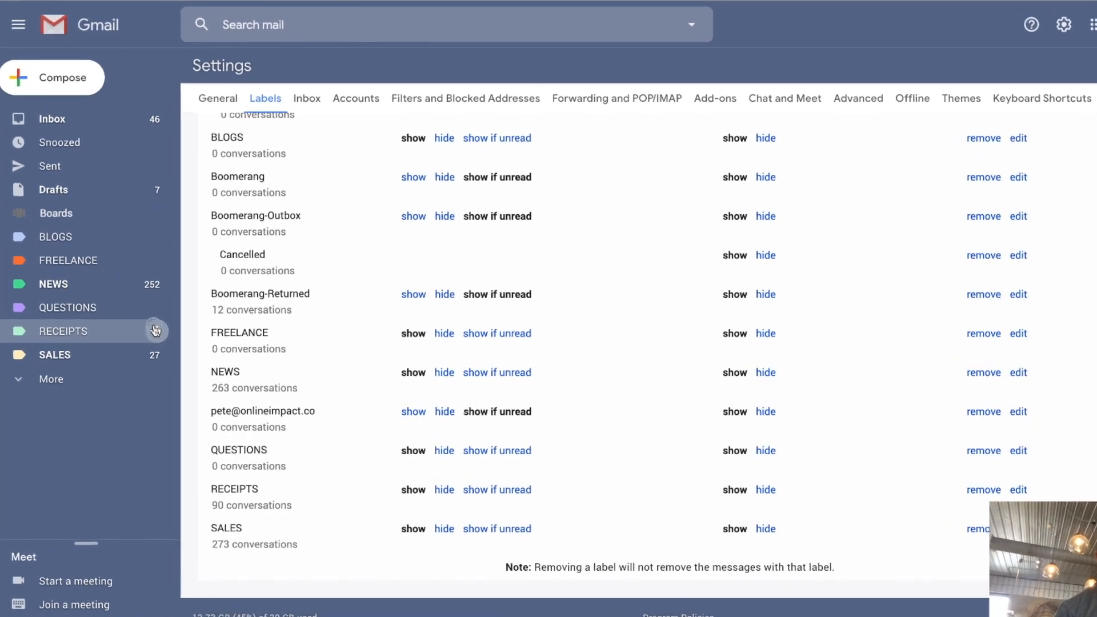
click(155, 330)
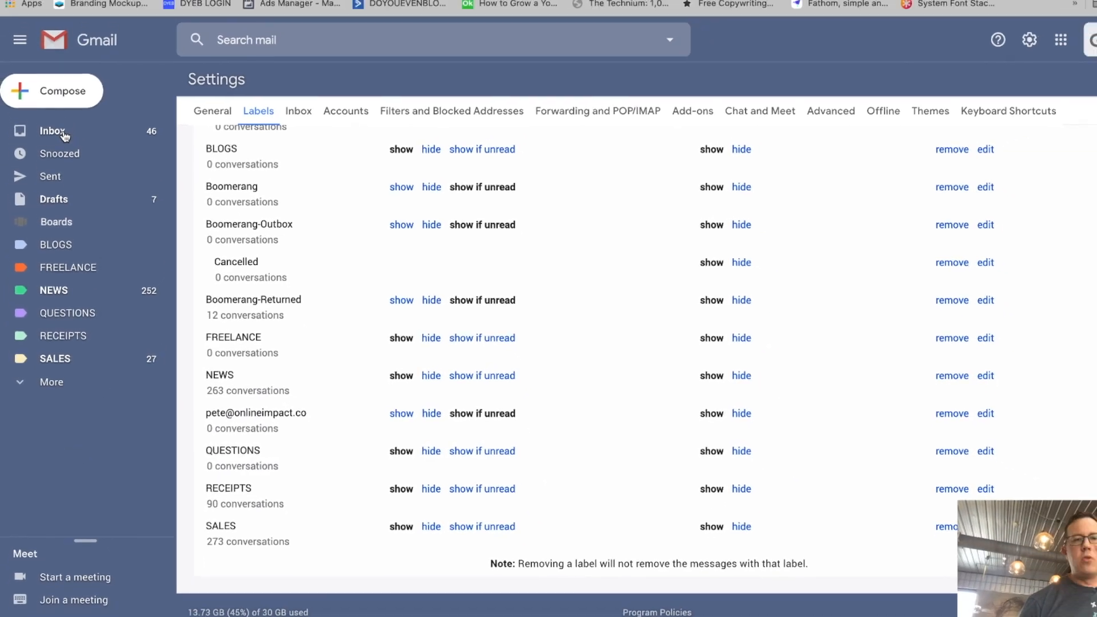
- Return to the inbox and read the Drip Scripts 'Cold subscribers? This sequence wins them back' email
click(52, 130)
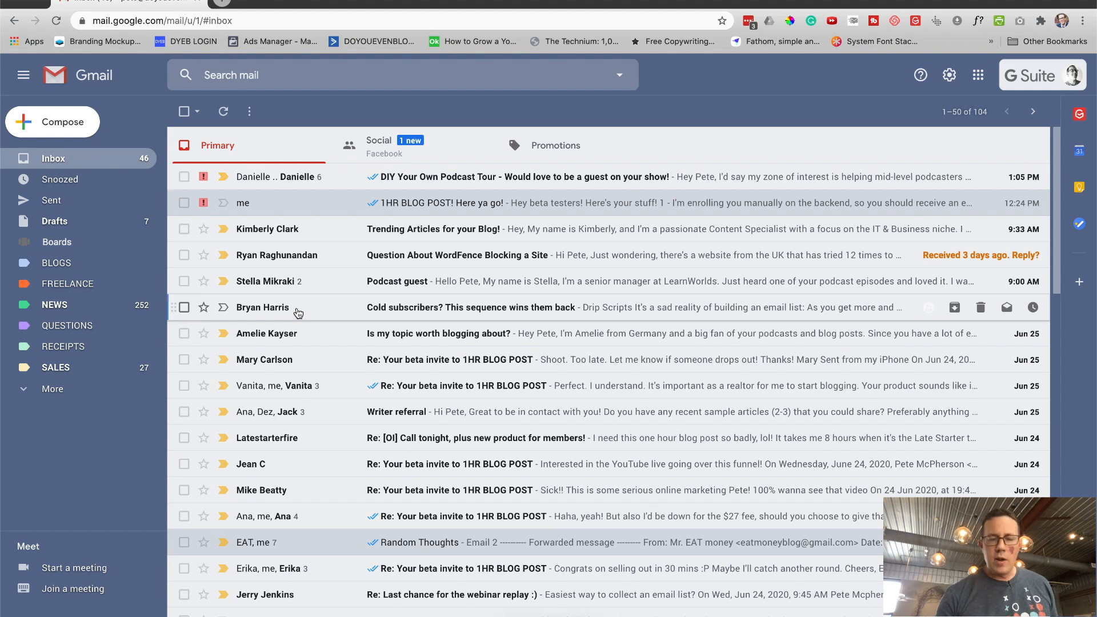
click(472, 307)
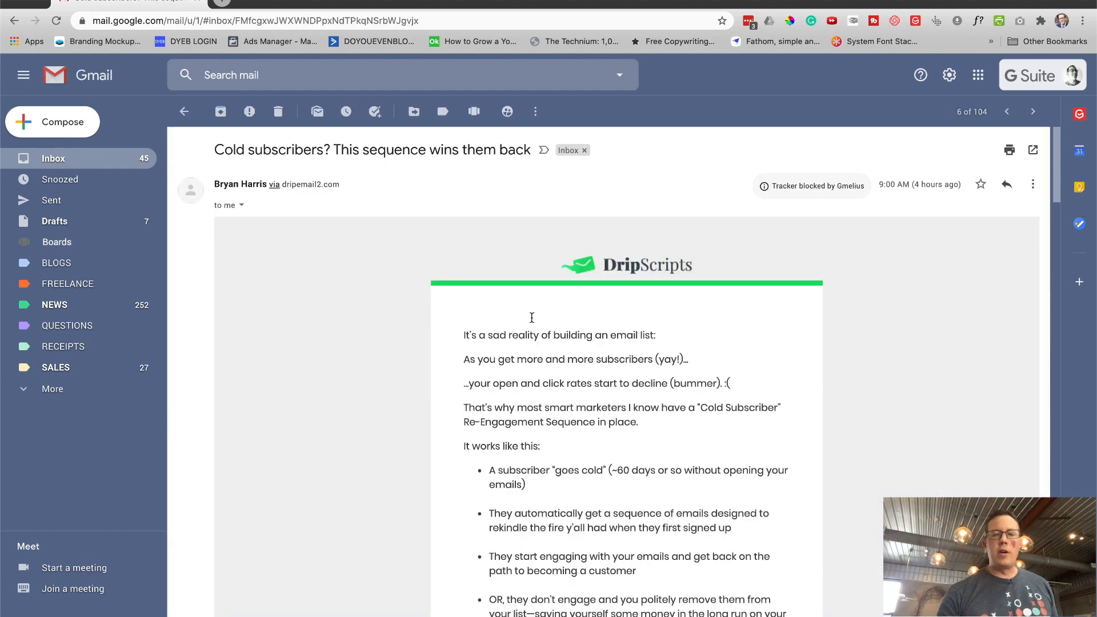
mouse_move(531, 322)
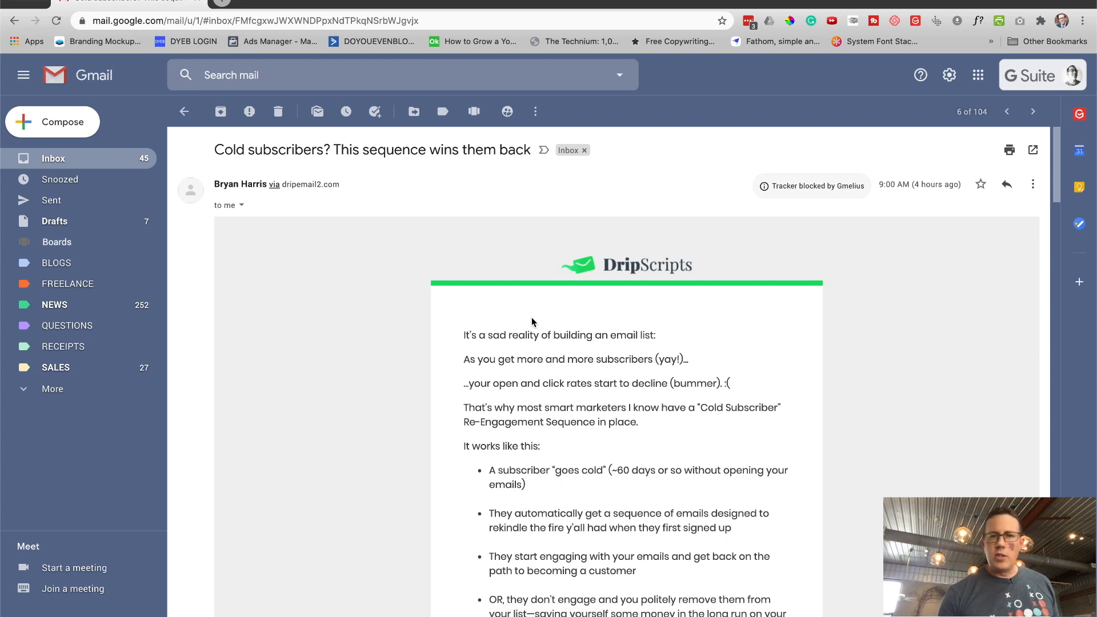
mouse_move(507, 230)
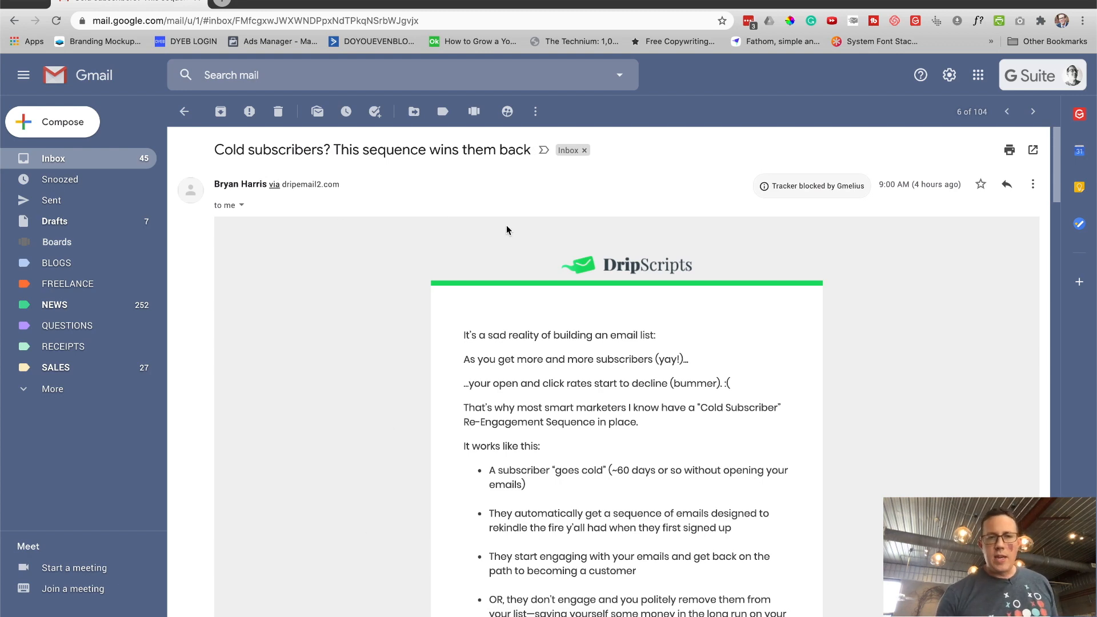
- Start a filter for messages from the Drip Scripts sender via Filter messages like these
click(535, 111)
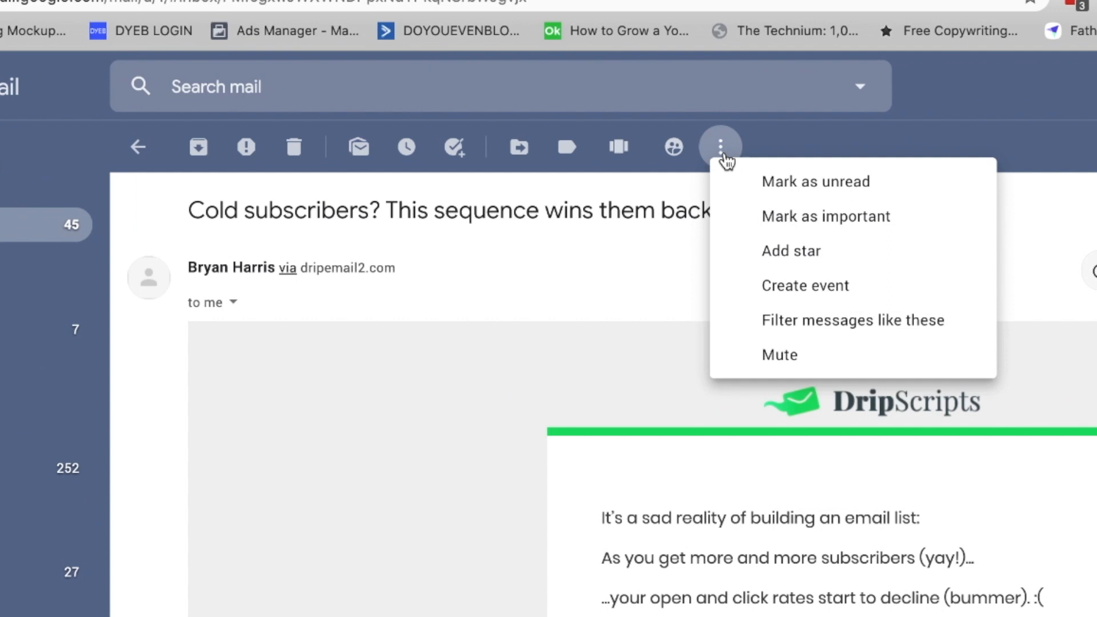
click(852, 320)
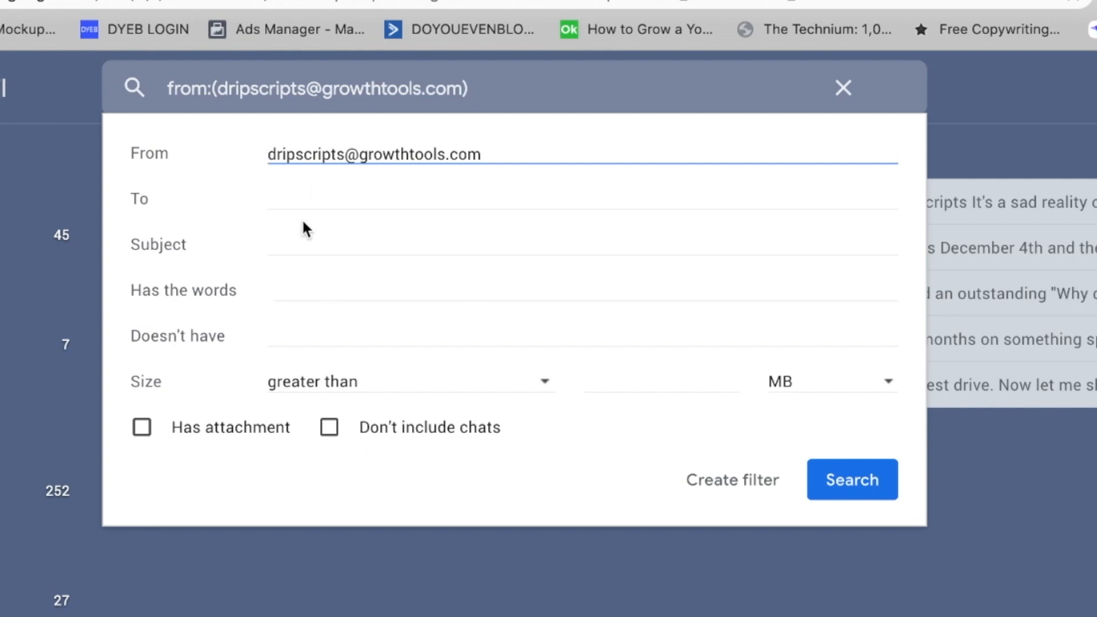
mouse_move(270, 264)
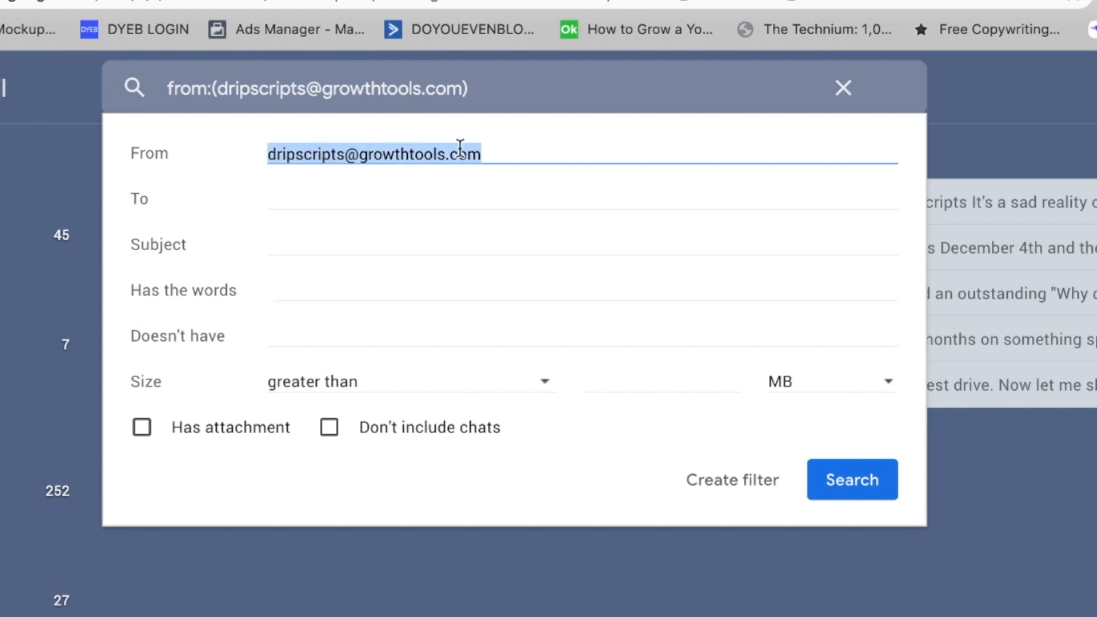
mouse_move(550, 360)
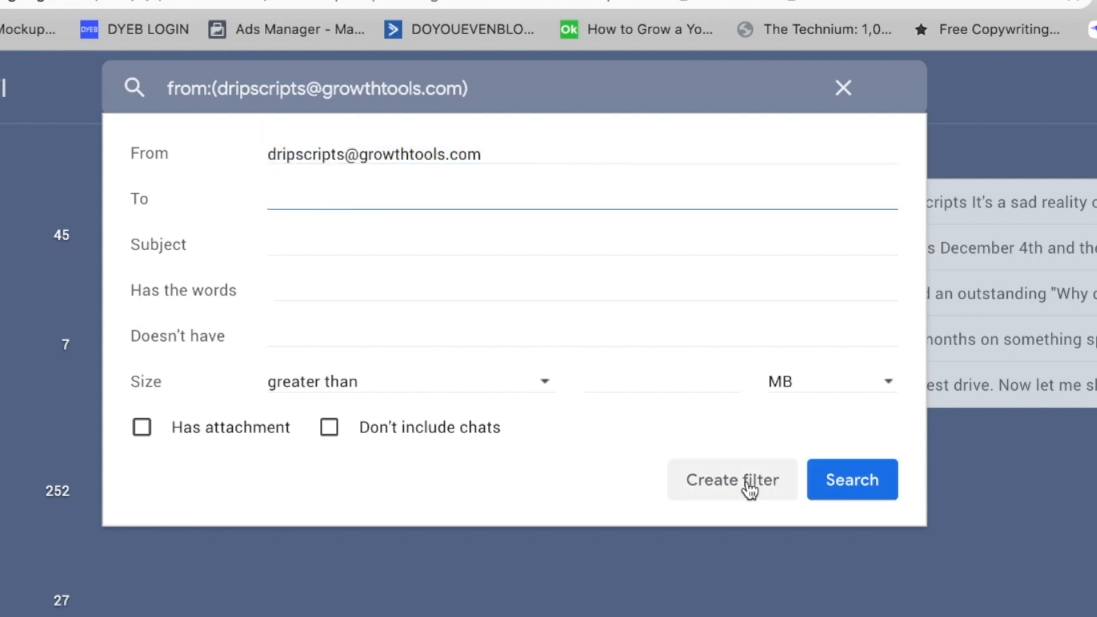
- Create the filter: label NEWS, skip the inbox, apply to the 5 existing conversations
click(732, 478)
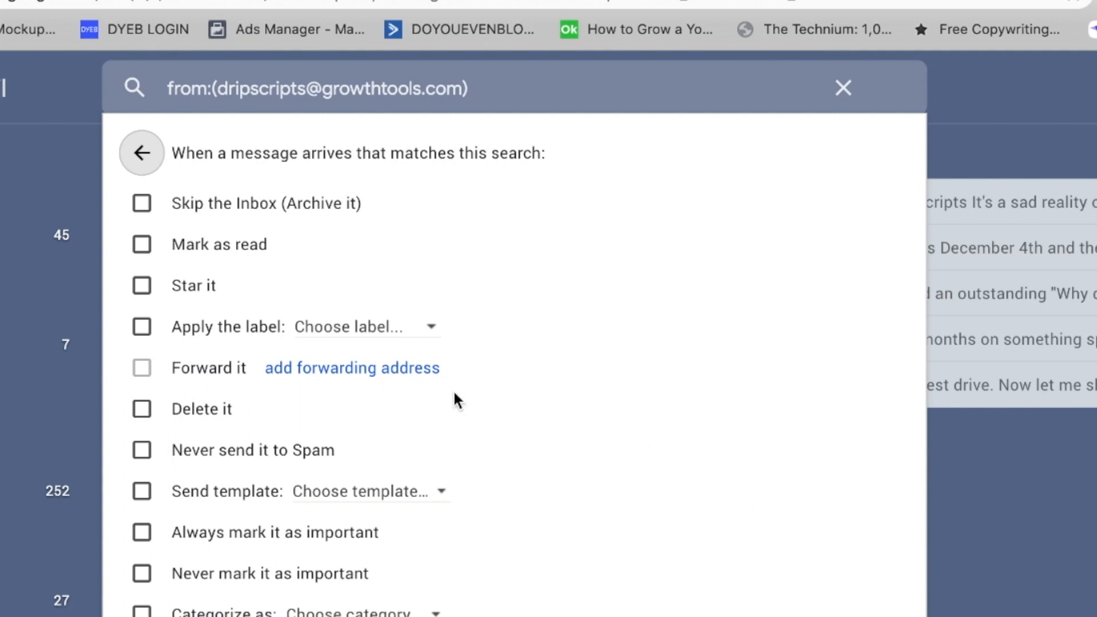
mouse_move(220, 451)
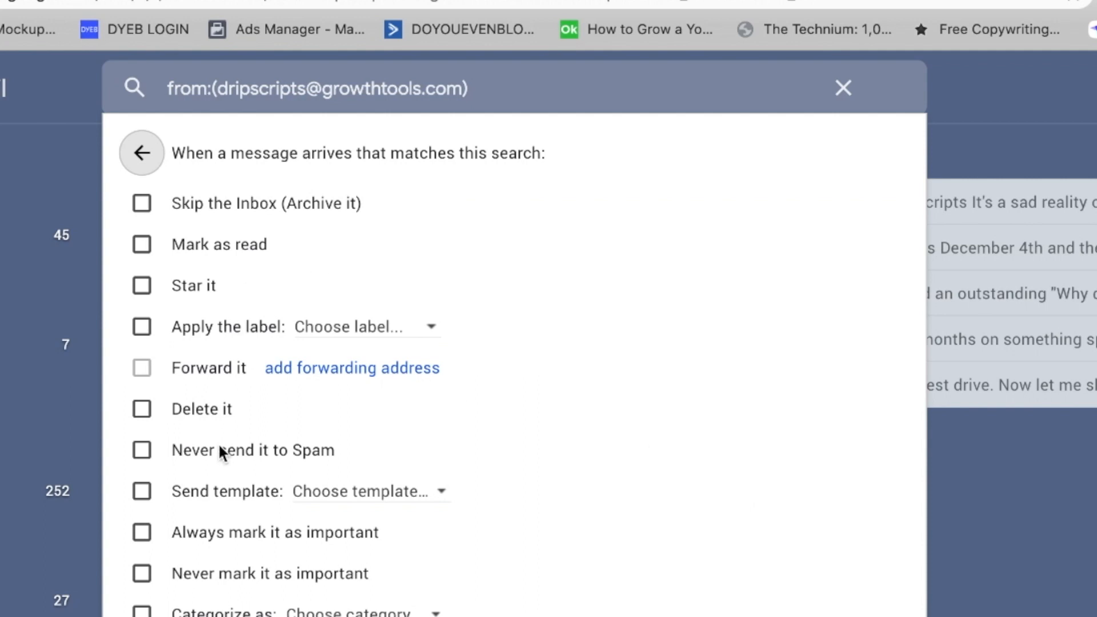
mouse_move(207, 432)
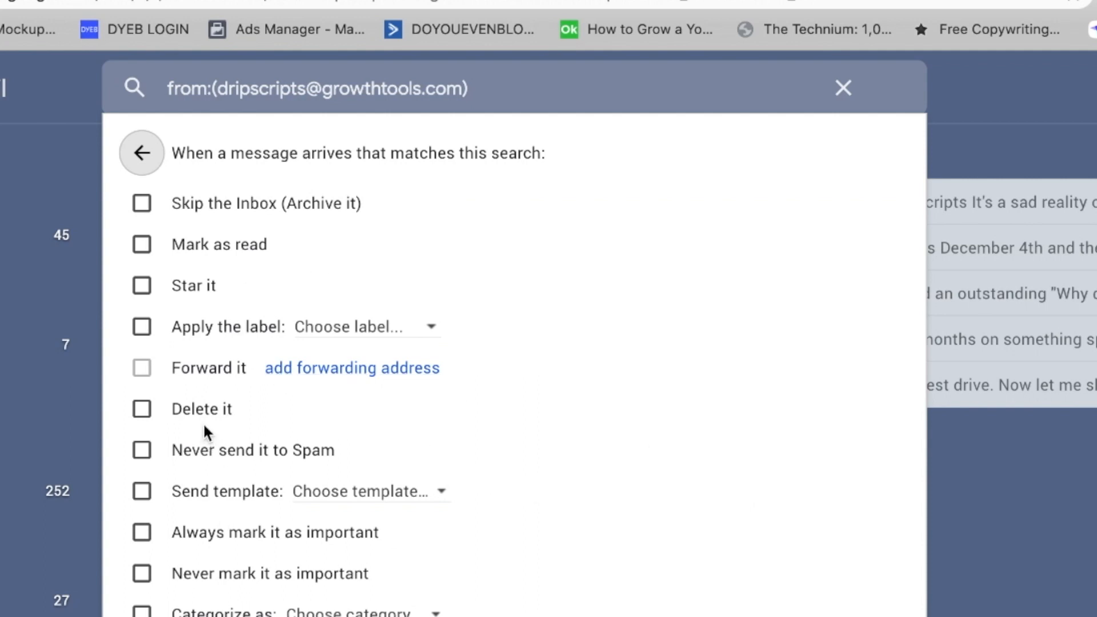
mouse_move(394, 282)
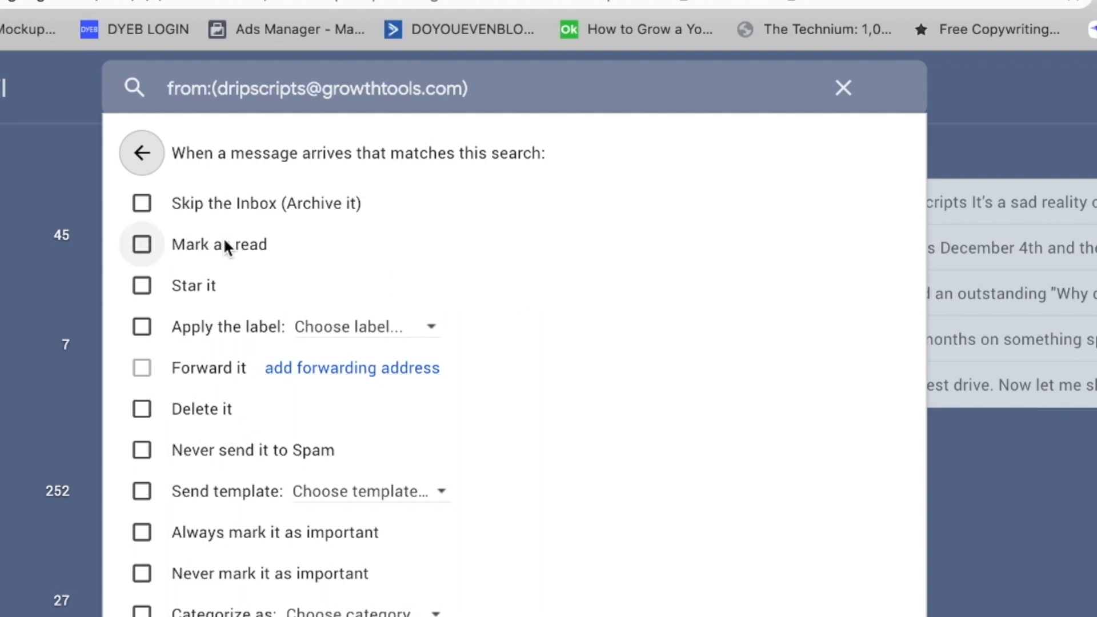
mouse_move(227, 326)
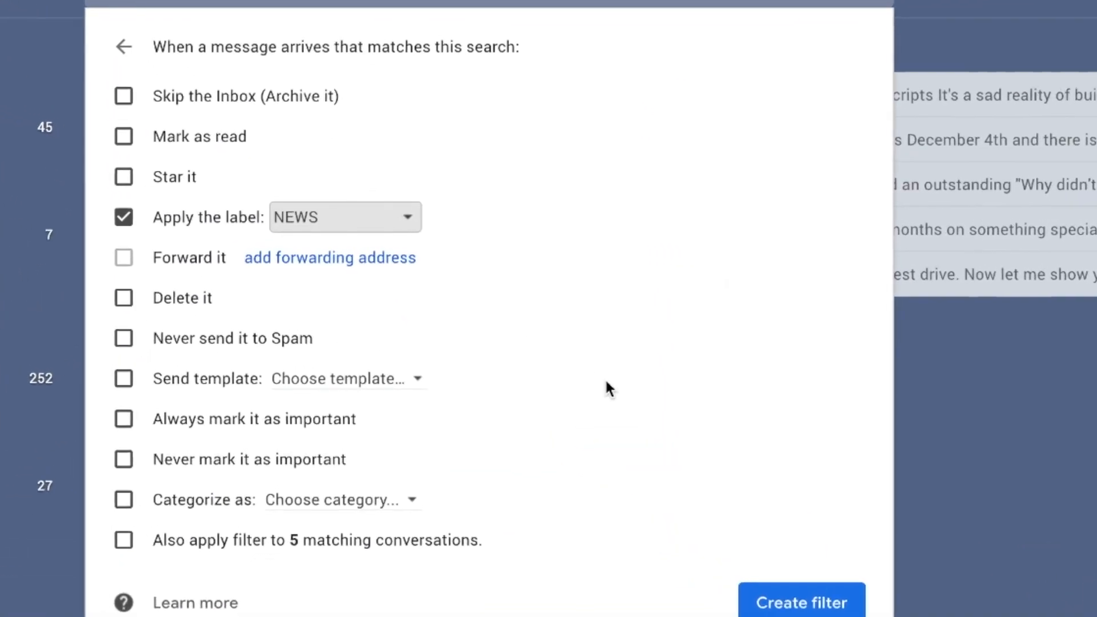
click(123, 546)
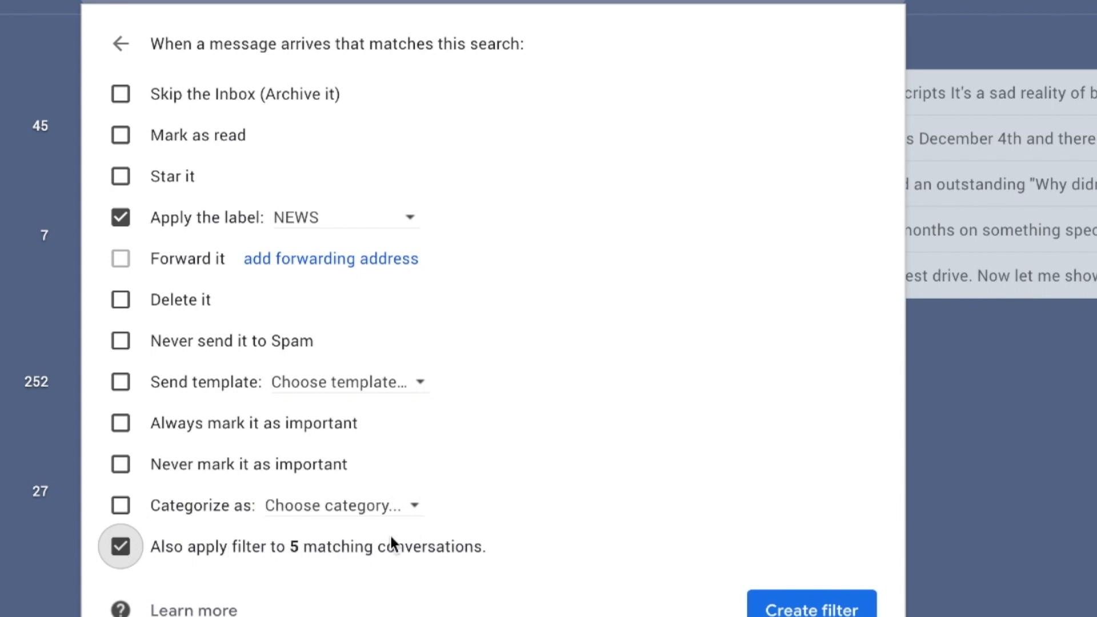
mouse_move(438, 393)
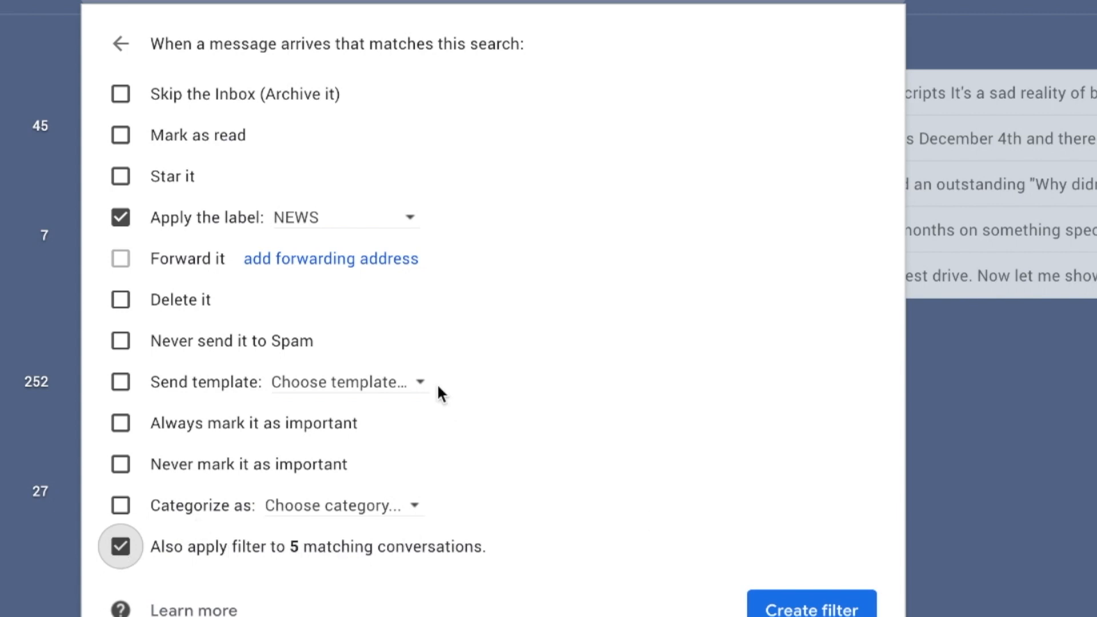
mouse_move(120, 217)
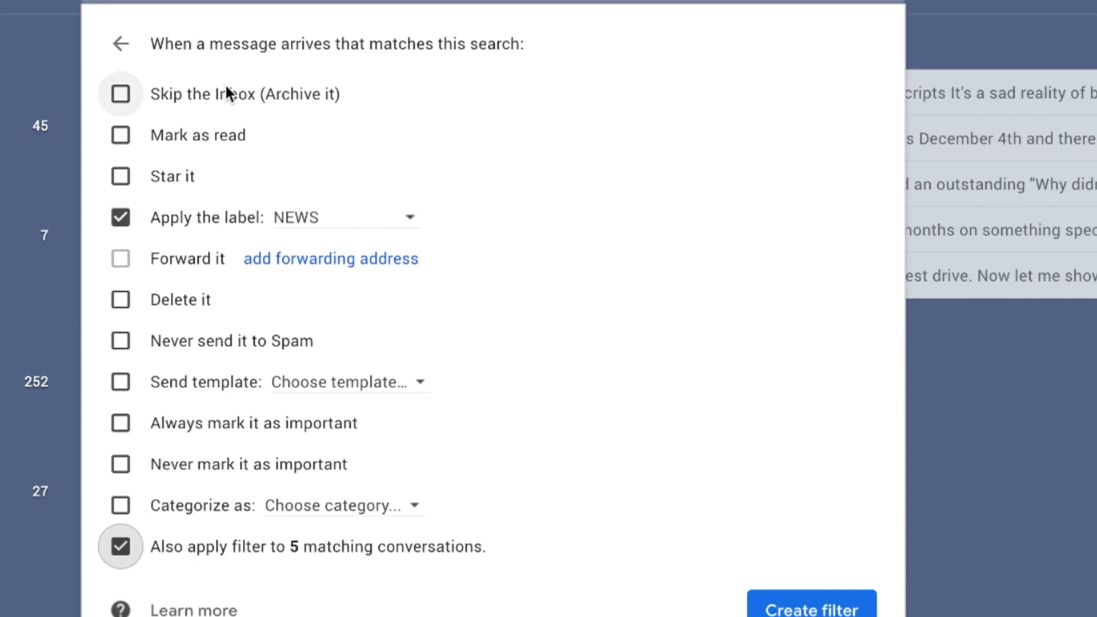
click(120, 94)
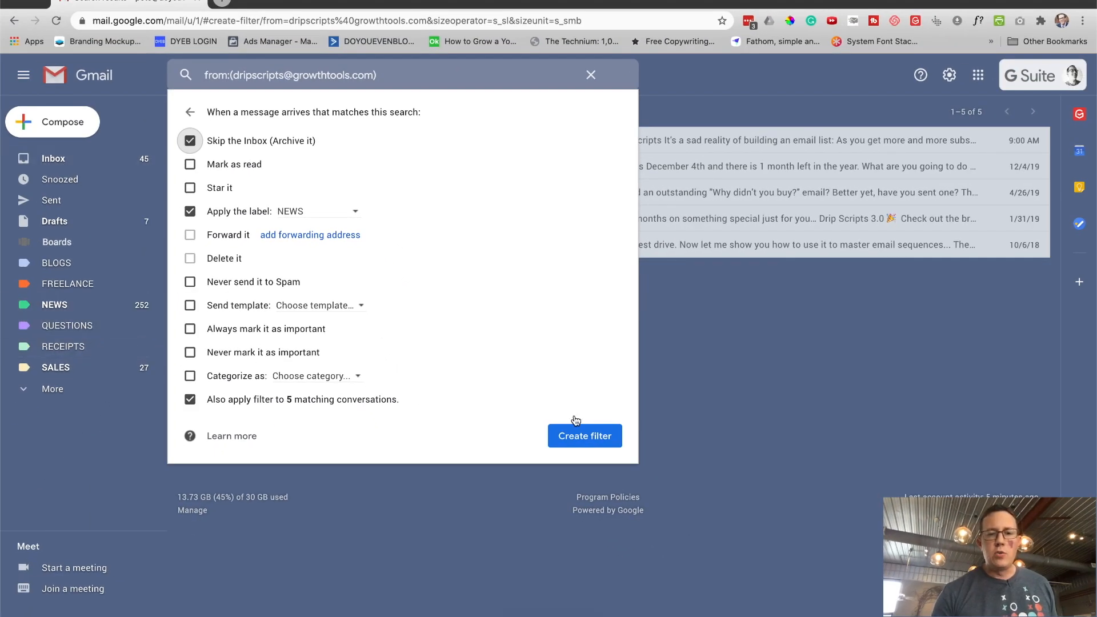
click(583, 435)
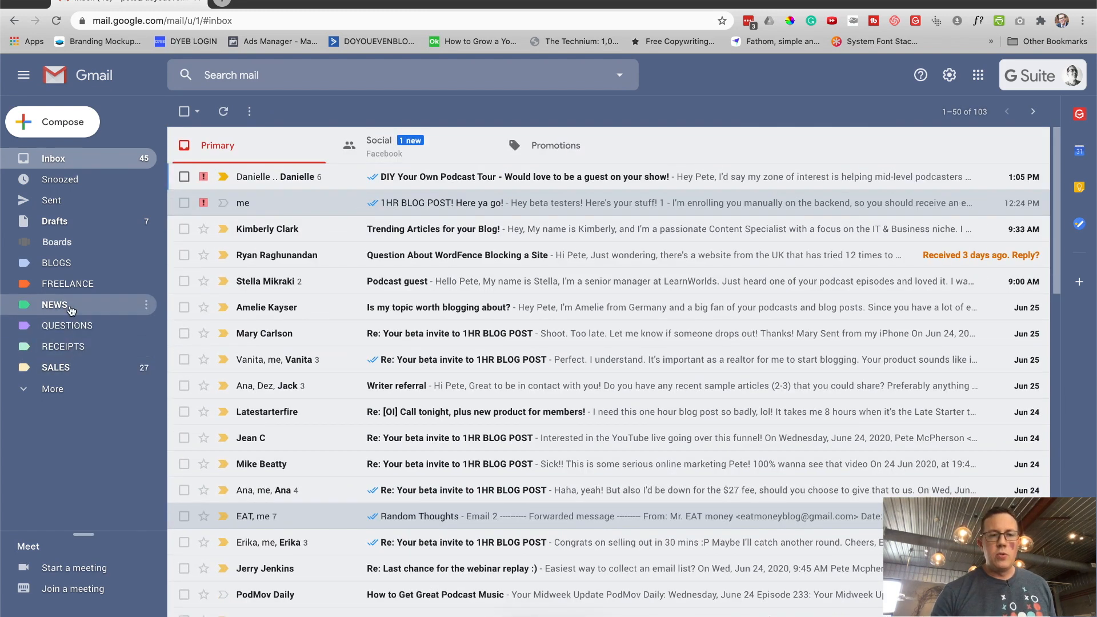
- View the NEWS label to confirm the Cold subscribers email now appears there
click(55, 304)
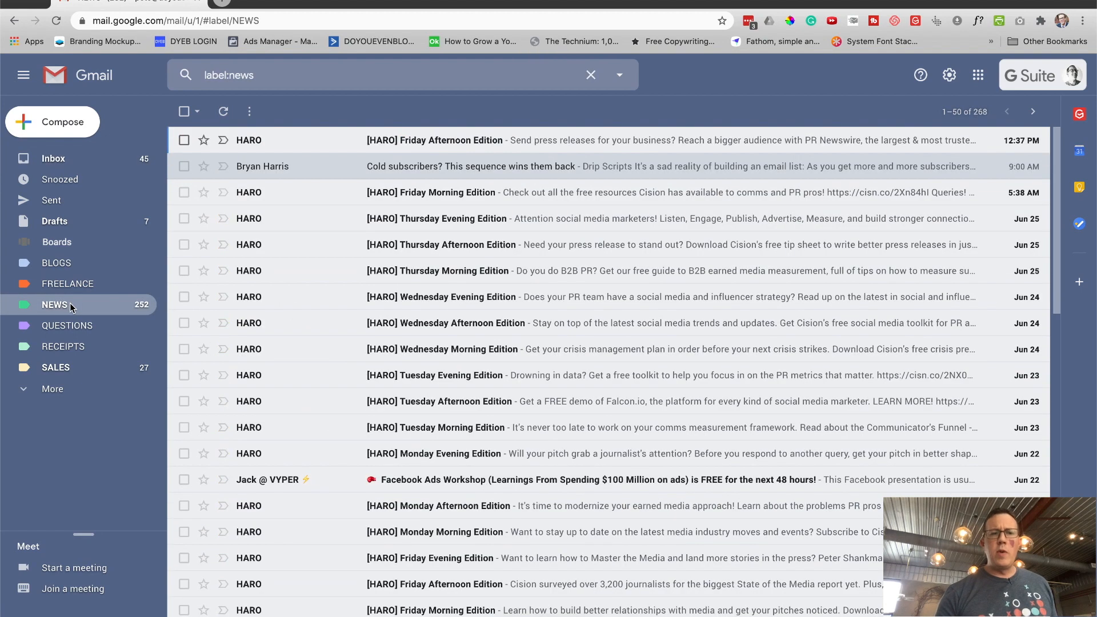
mouse_move(70, 158)
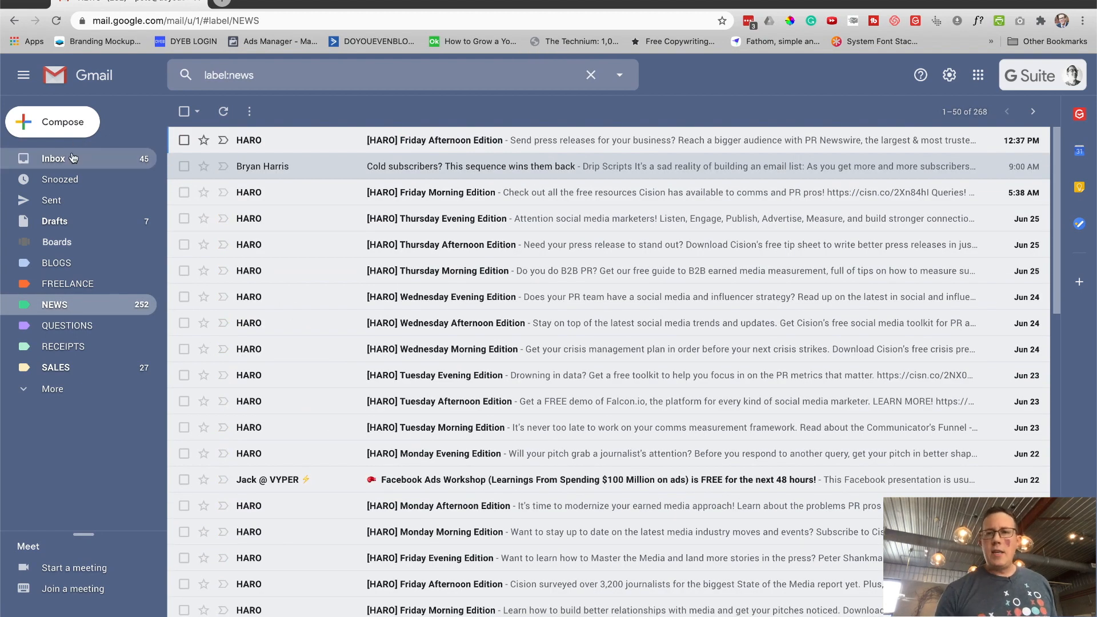
click(949, 75)
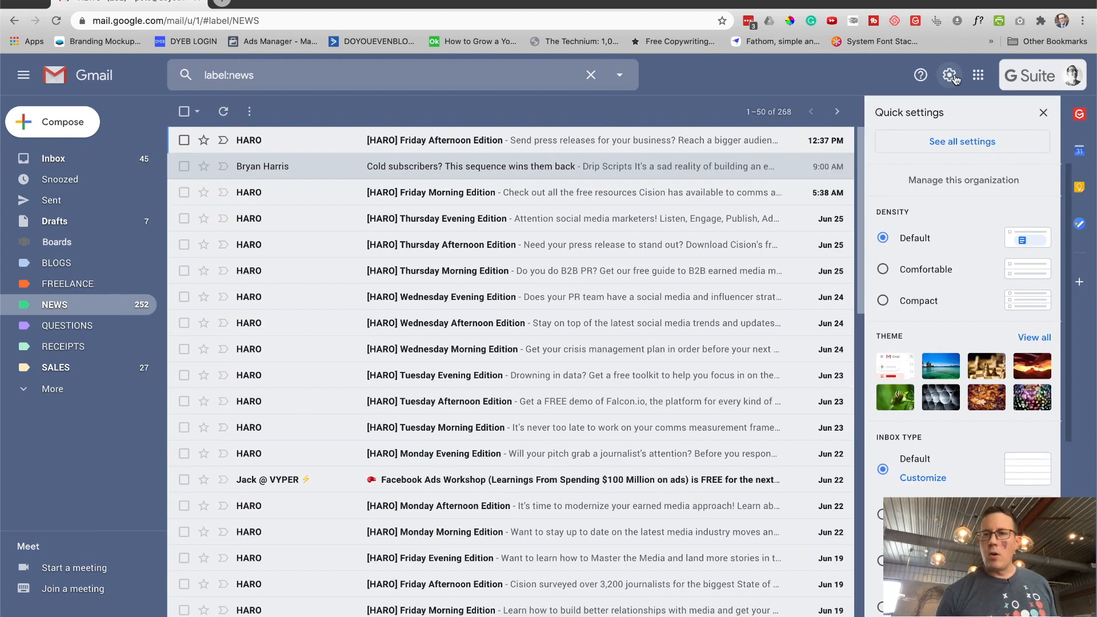
- Review Filters and Blocked Addresses, confirming the Drip Scripts rule skips inbox and applies NEWS
click(961, 142)
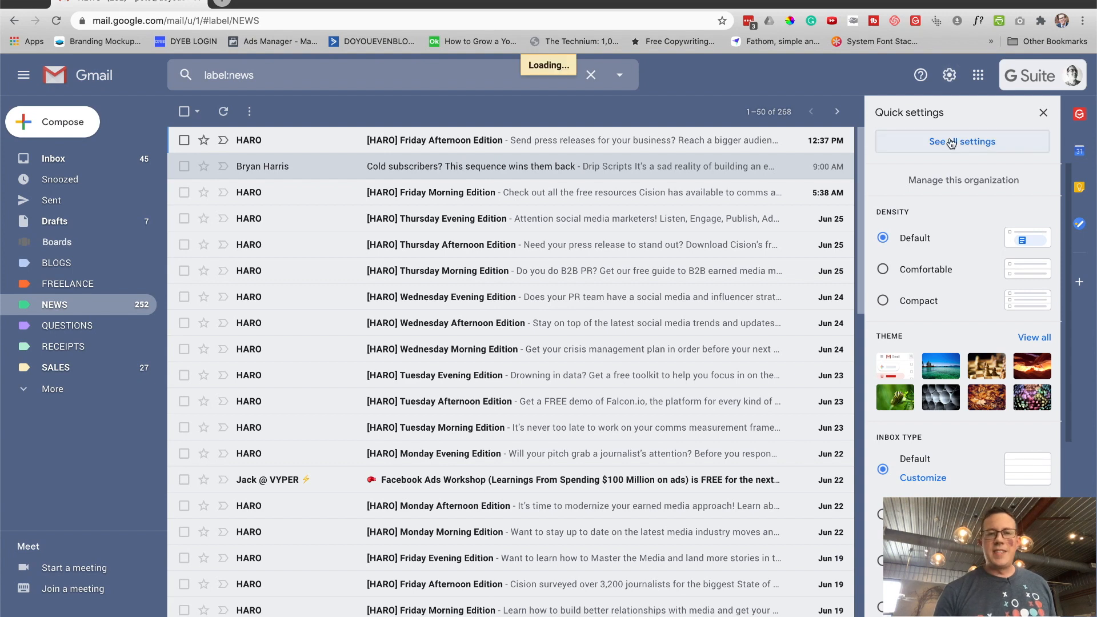
click(960, 141)
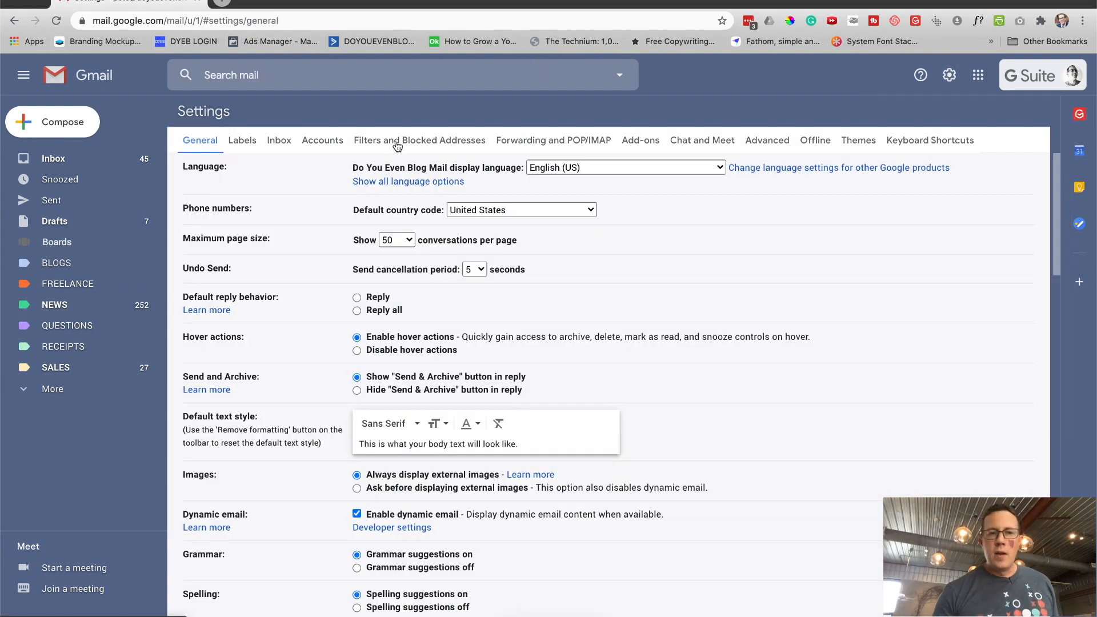
click(420, 139)
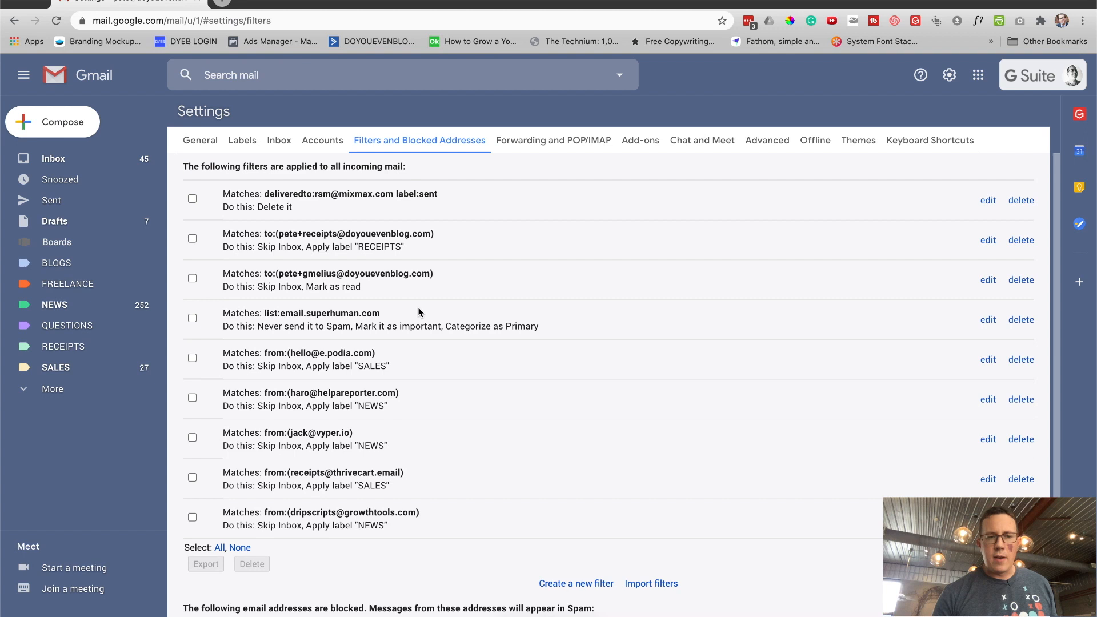
scroll(down, 3)
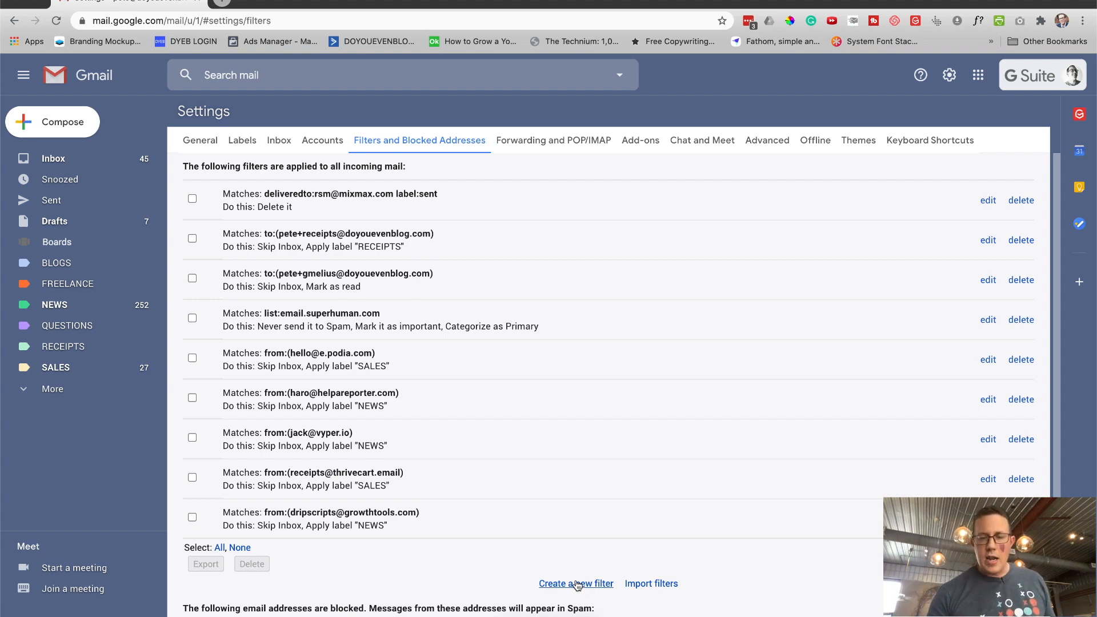
scroll(down, 3)
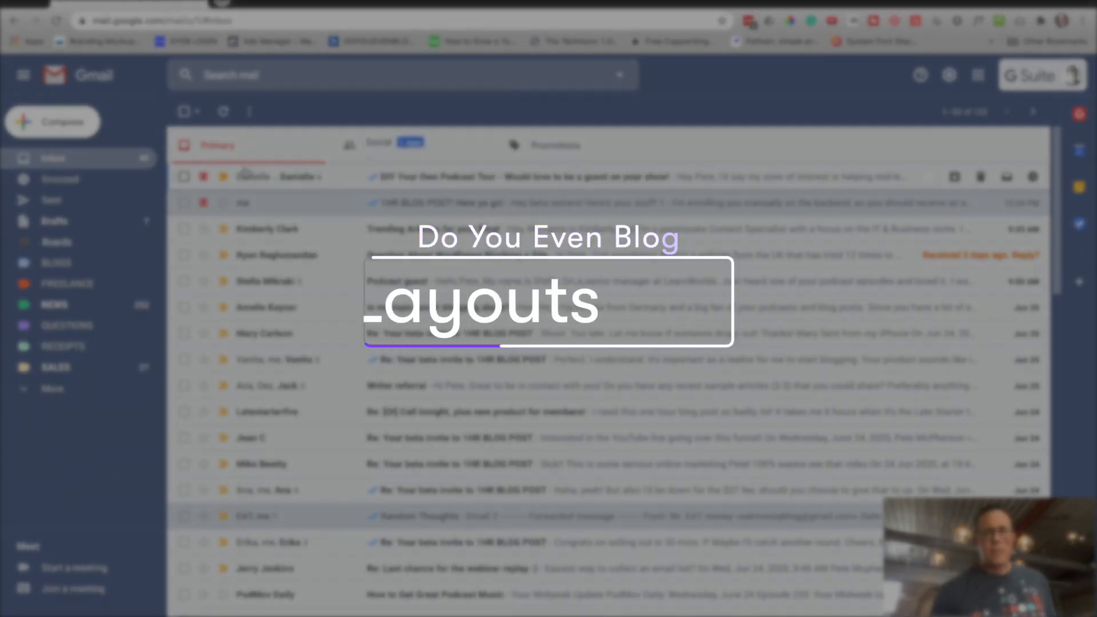
click(378, 145)
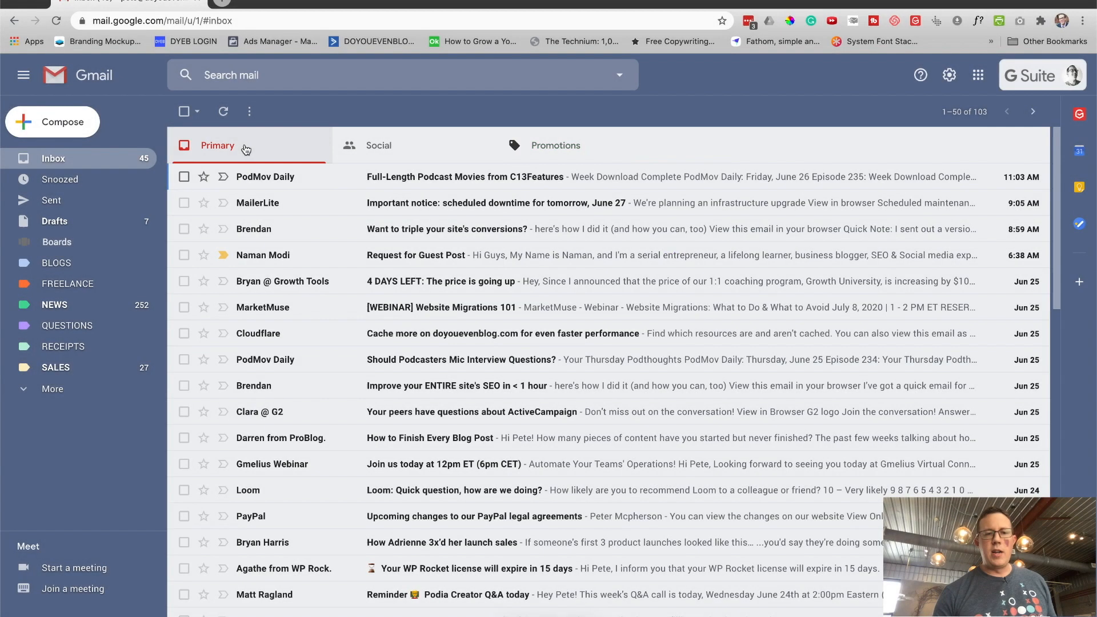
click(223, 111)
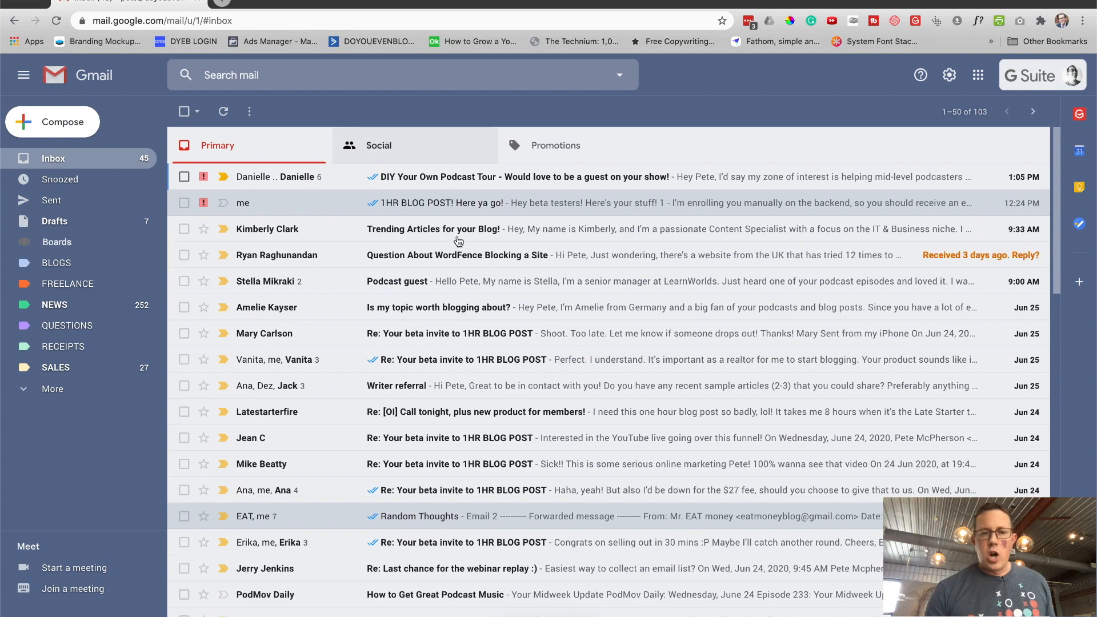
scroll(down, 3)
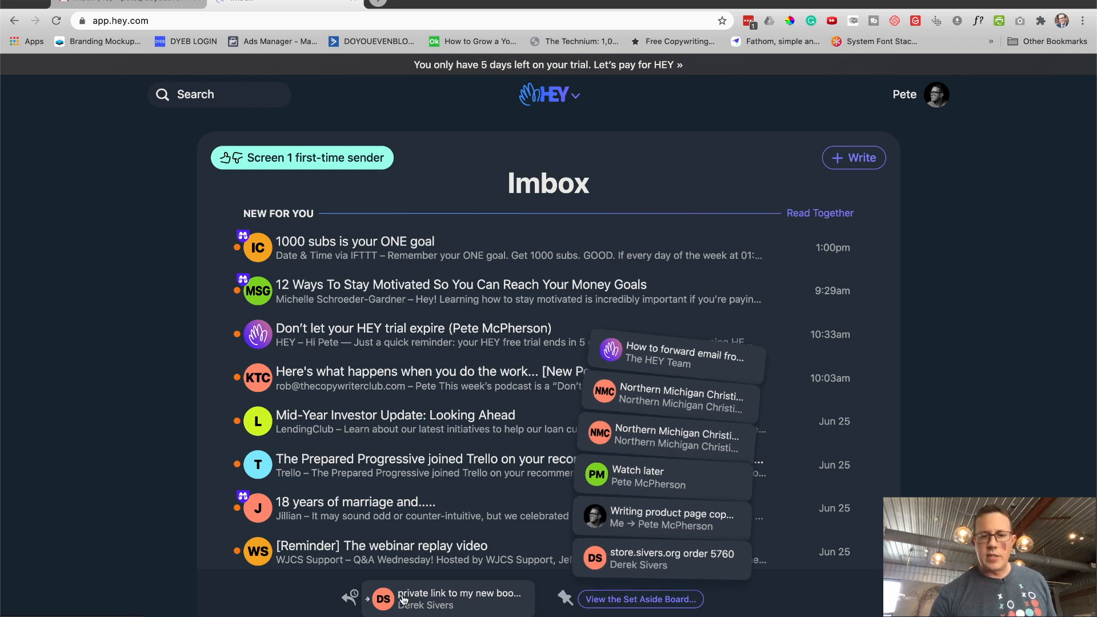
click(458, 593)
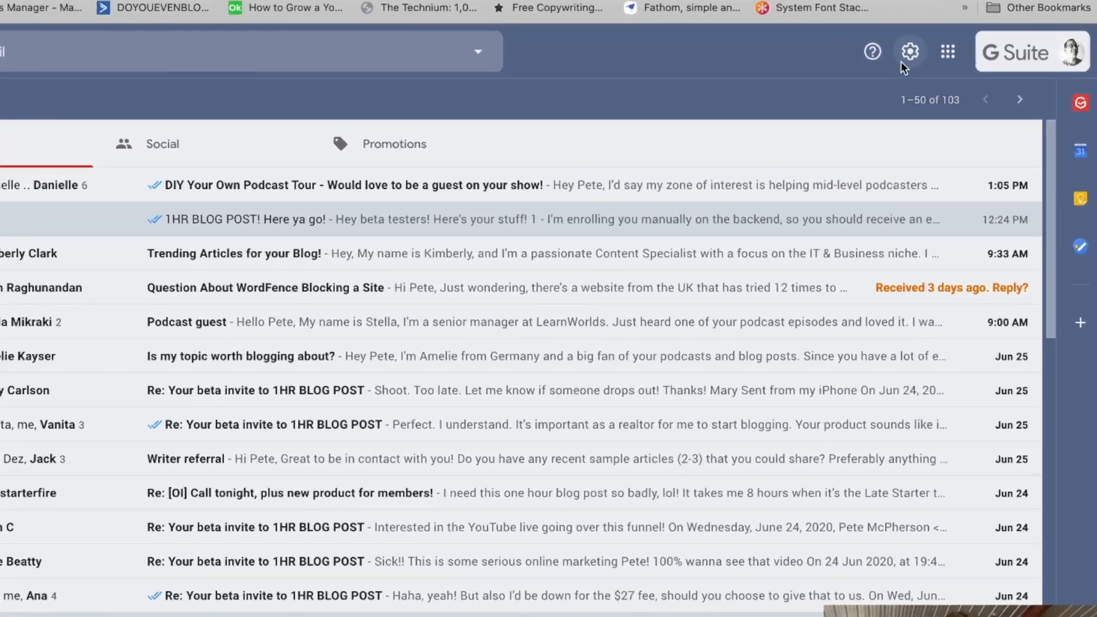
- Set the inbox type to Unread first, then glance back at the HEY Imbox for comparison
click(909, 51)
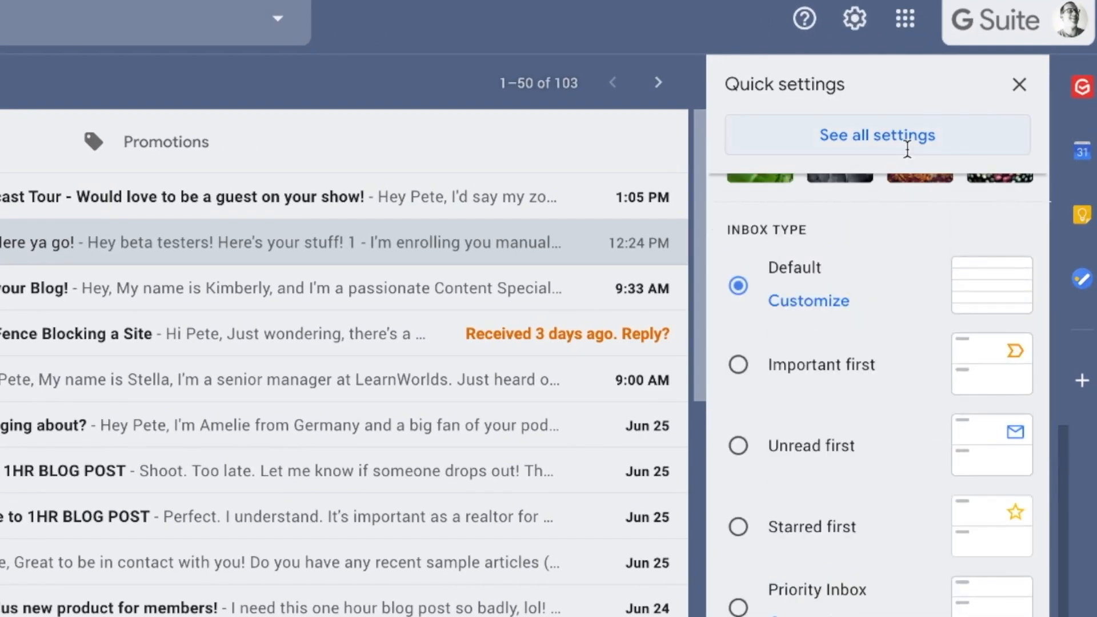
mouse_move(847, 570)
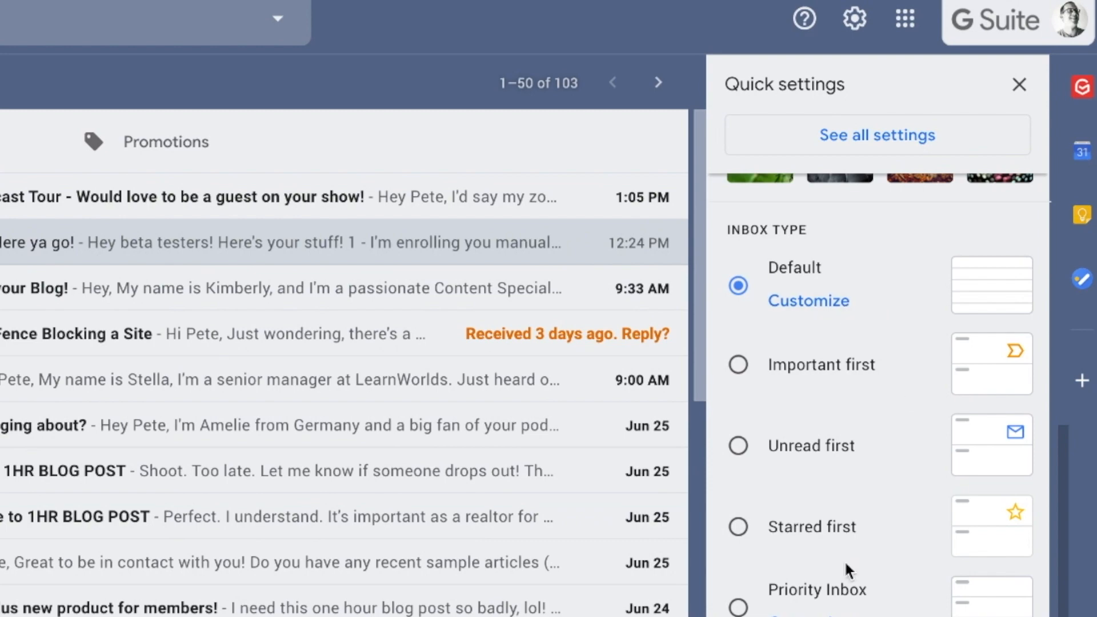
mouse_move(738, 445)
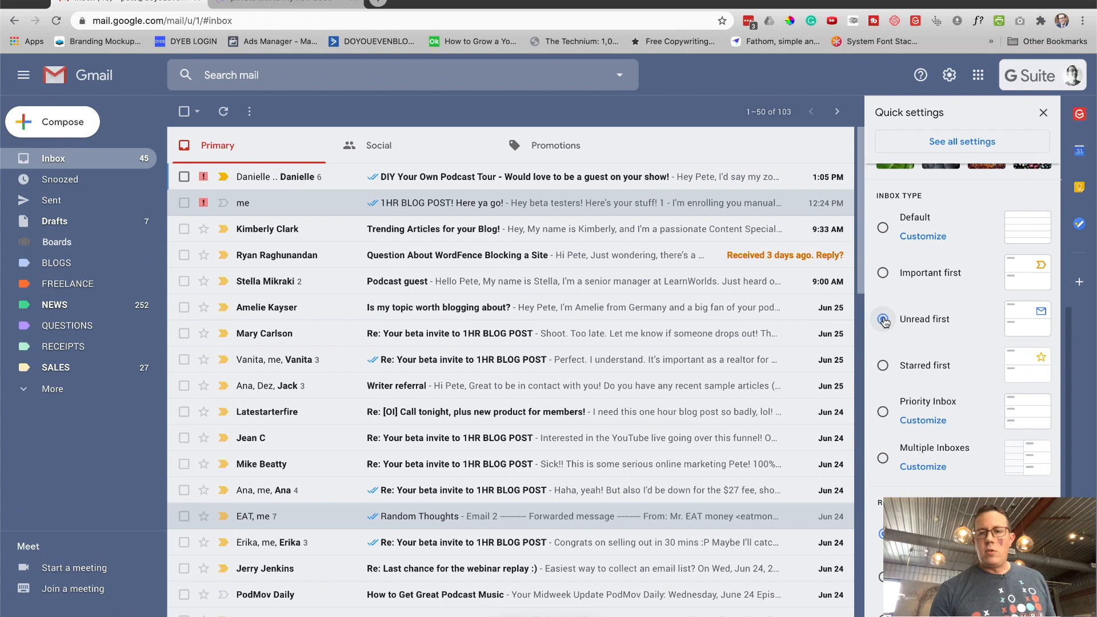
click(883, 319)
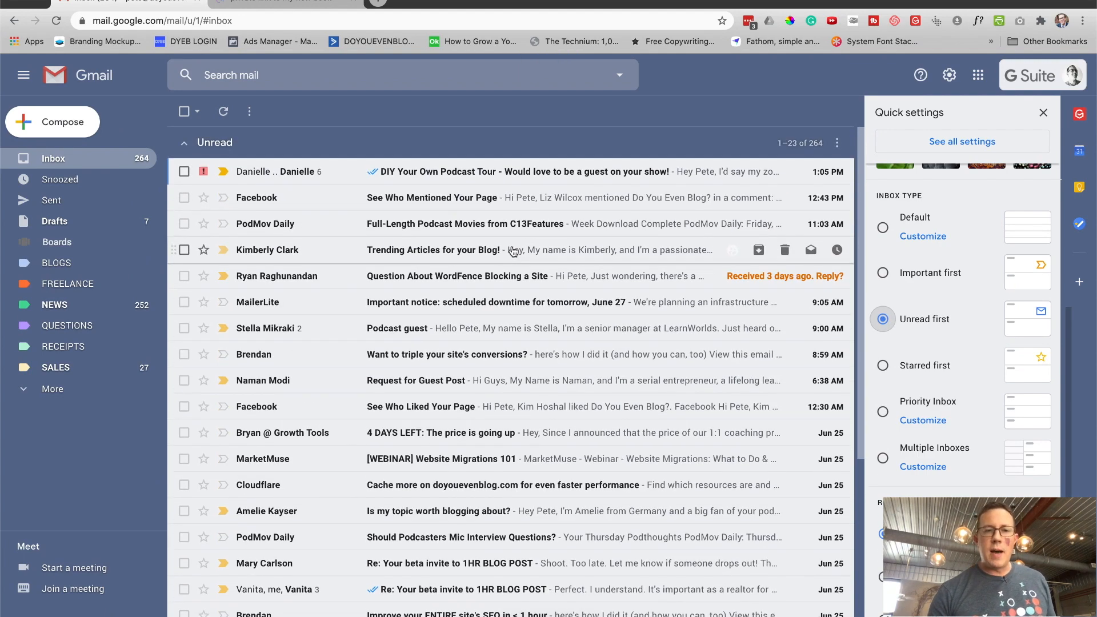
scroll(down, 3)
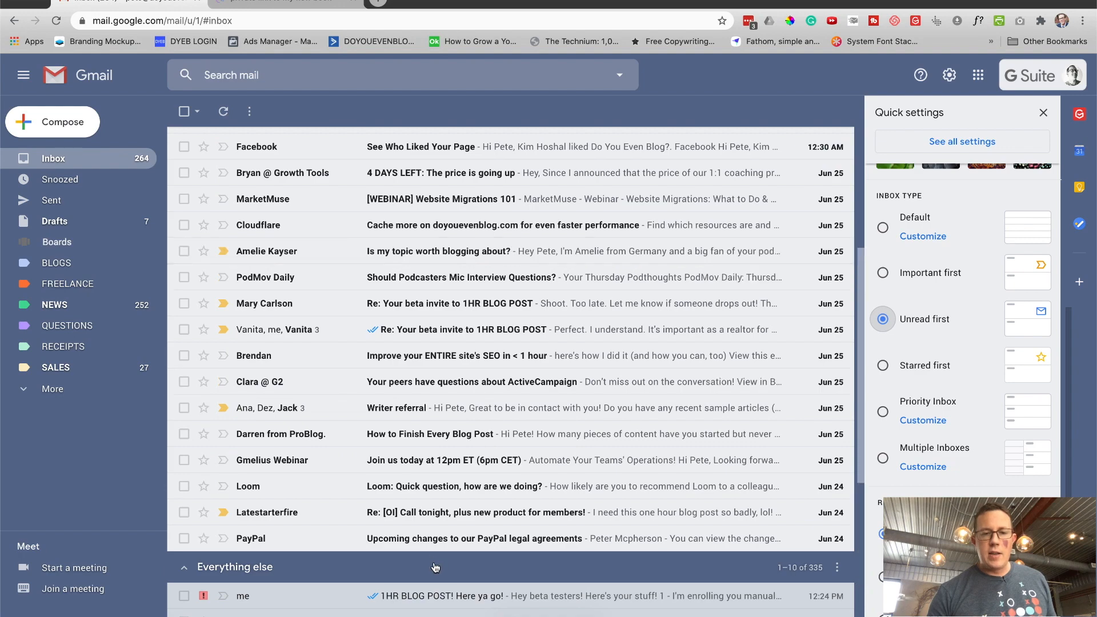
scroll(down, 3)
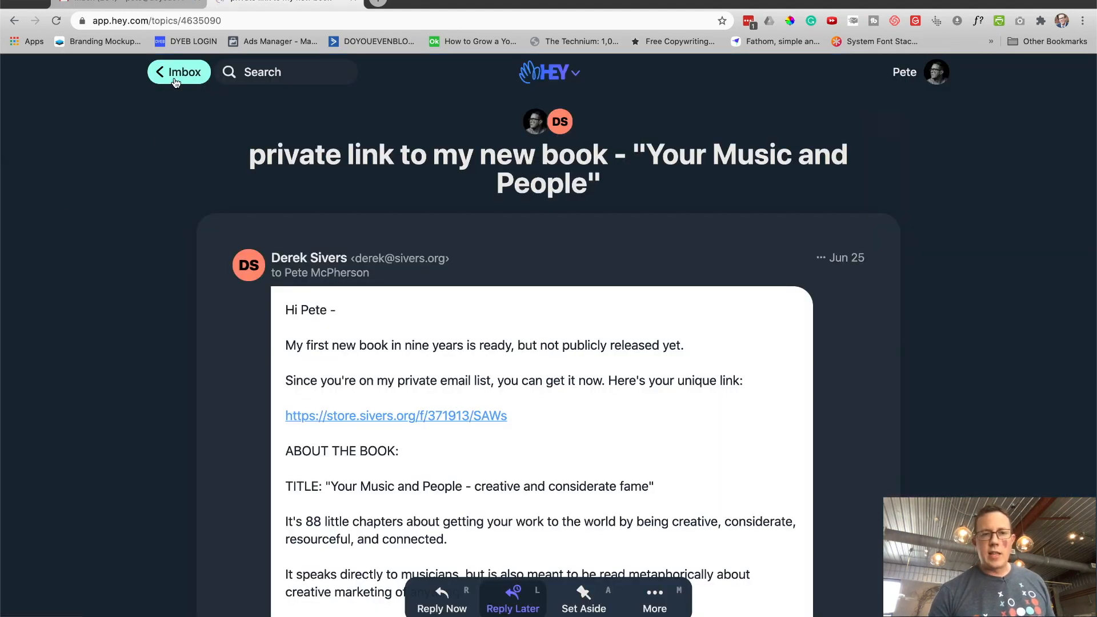
click(286, 2)
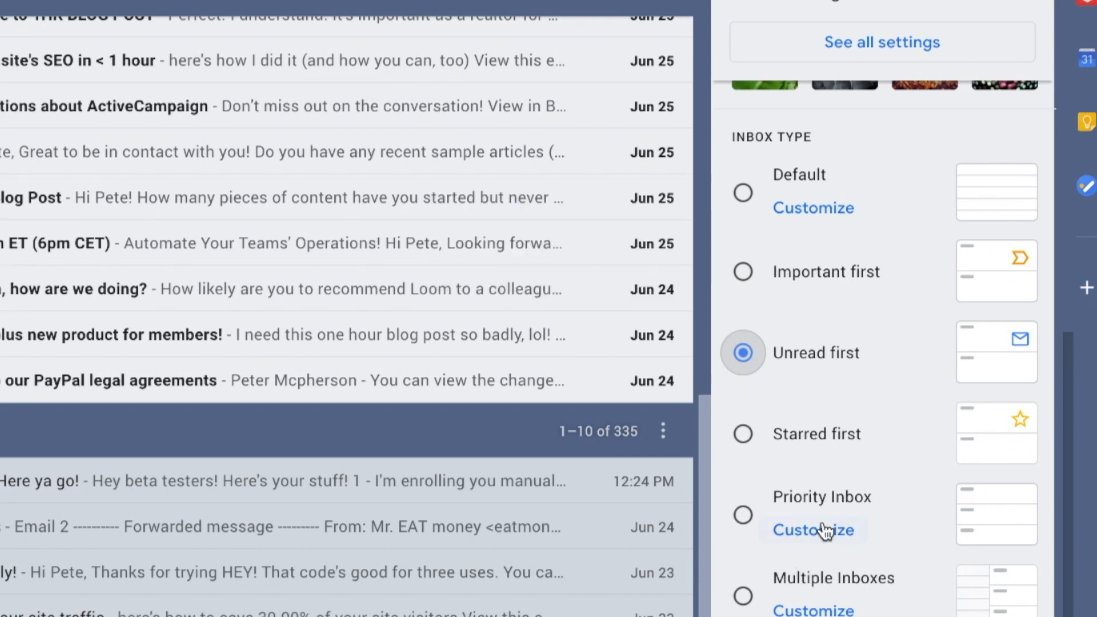
click(743, 515)
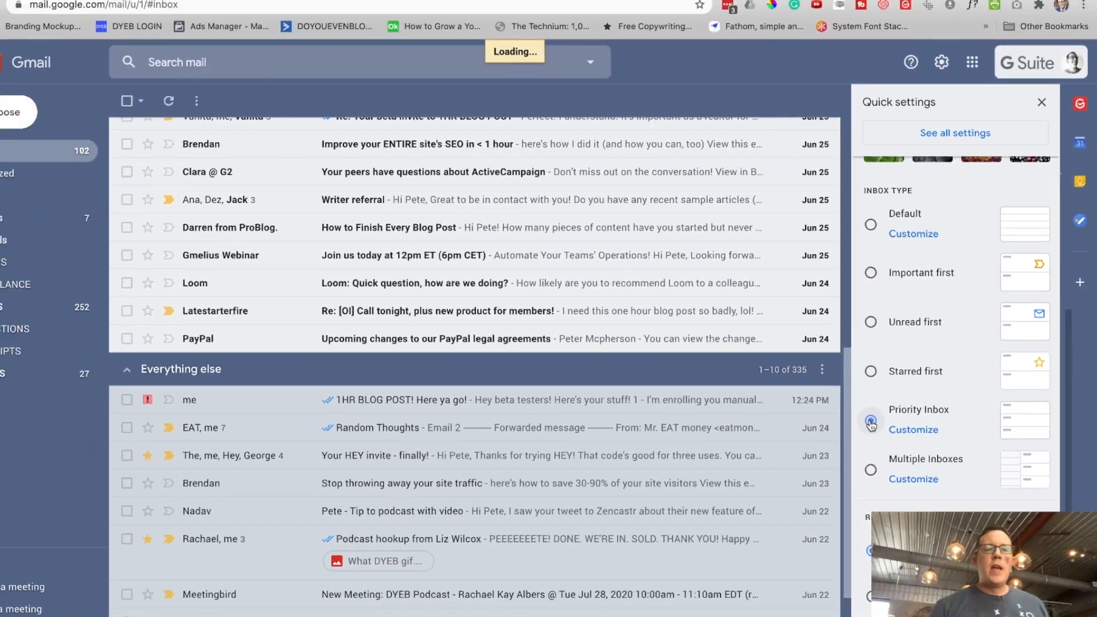
click(870, 422)
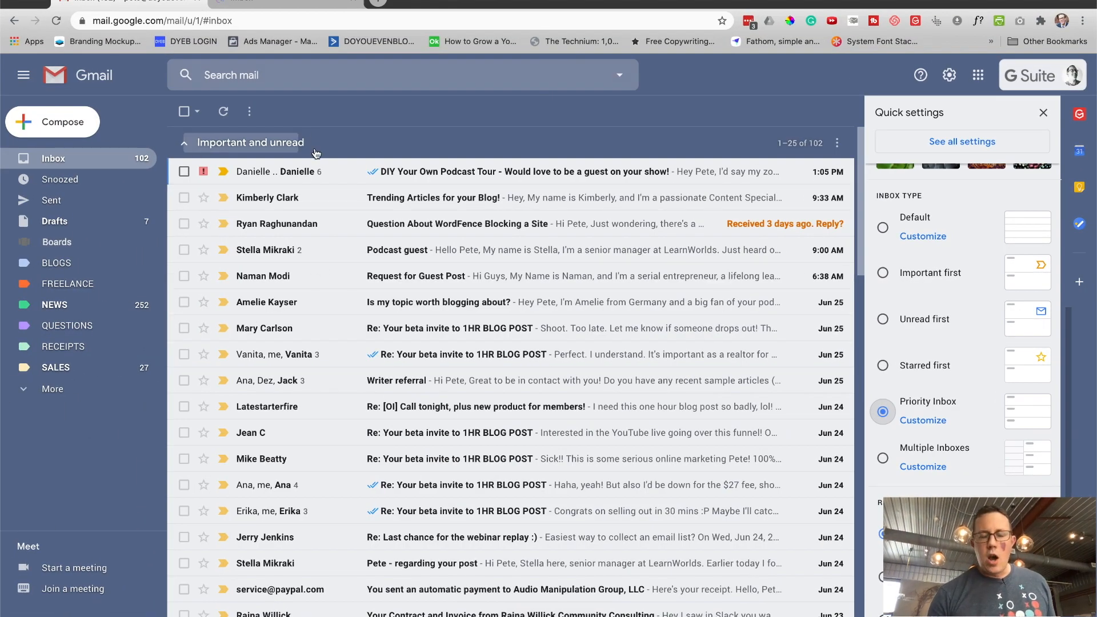
scroll(down, 3)
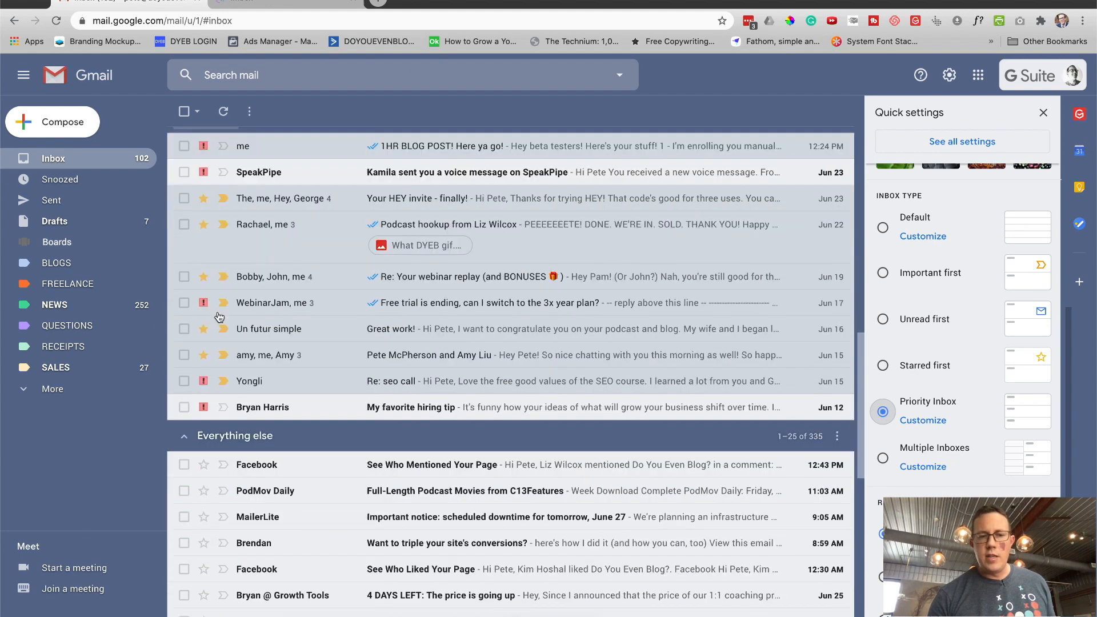
scroll(down, 3)
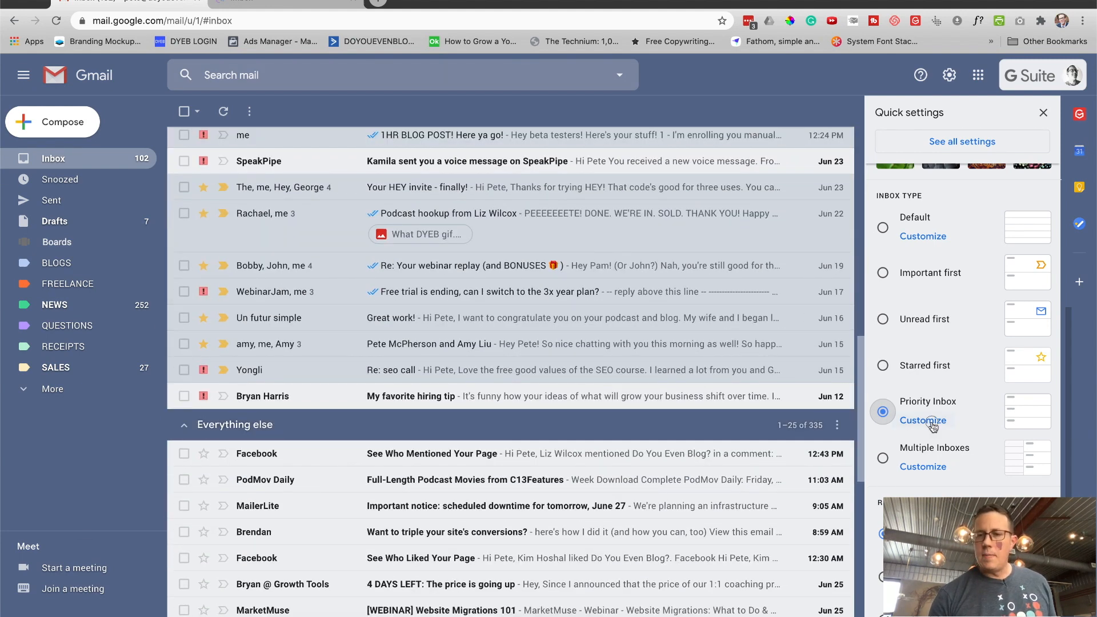
click(923, 420)
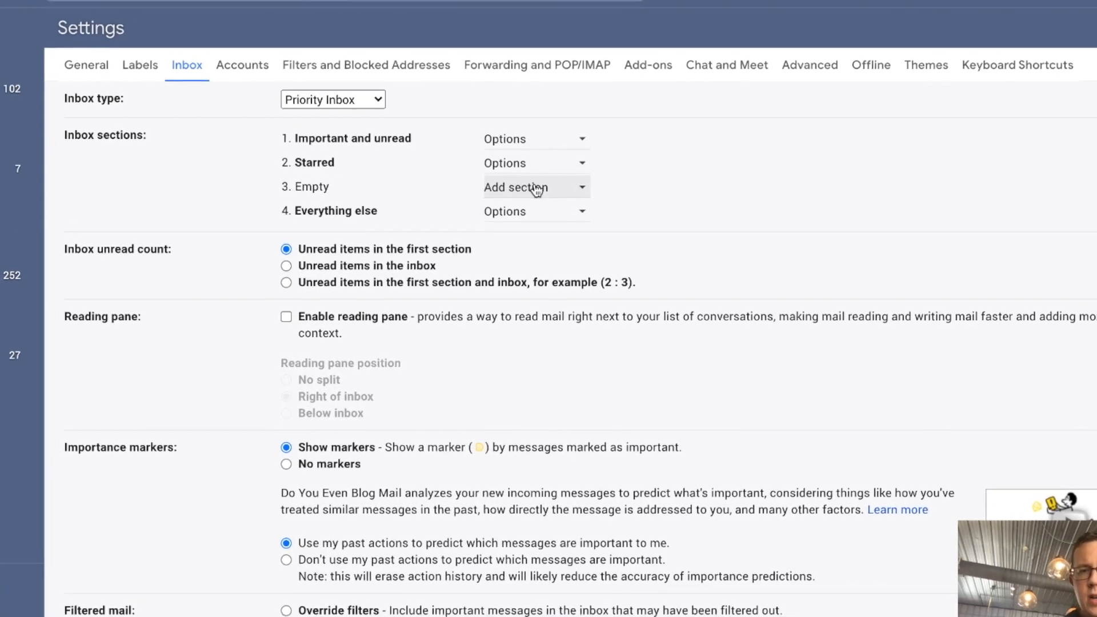
click(534, 186)
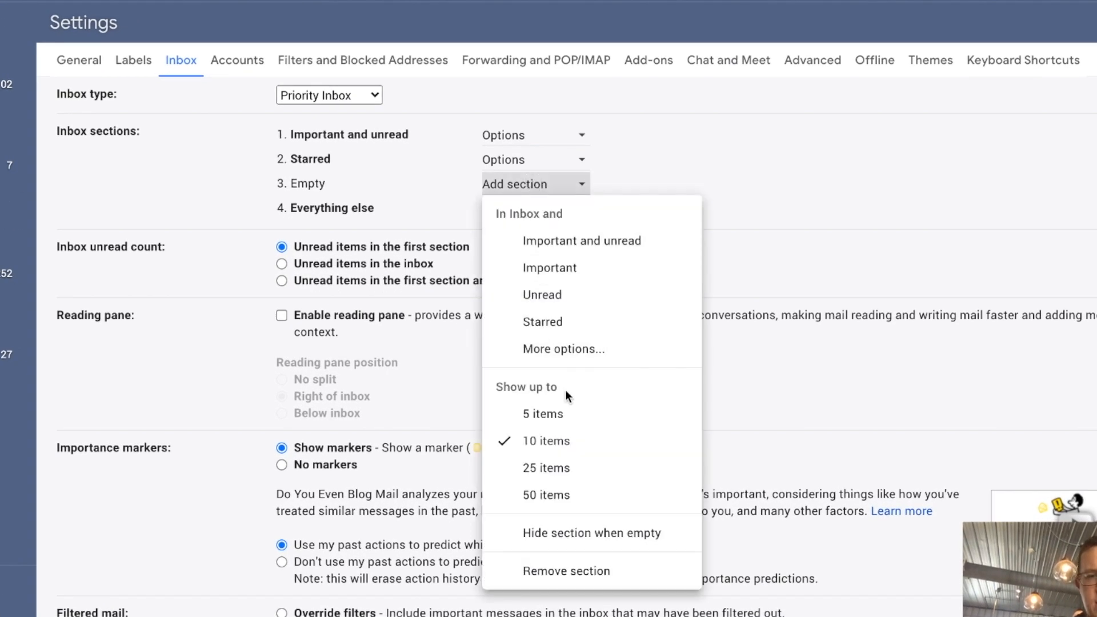
mouse_move(541, 201)
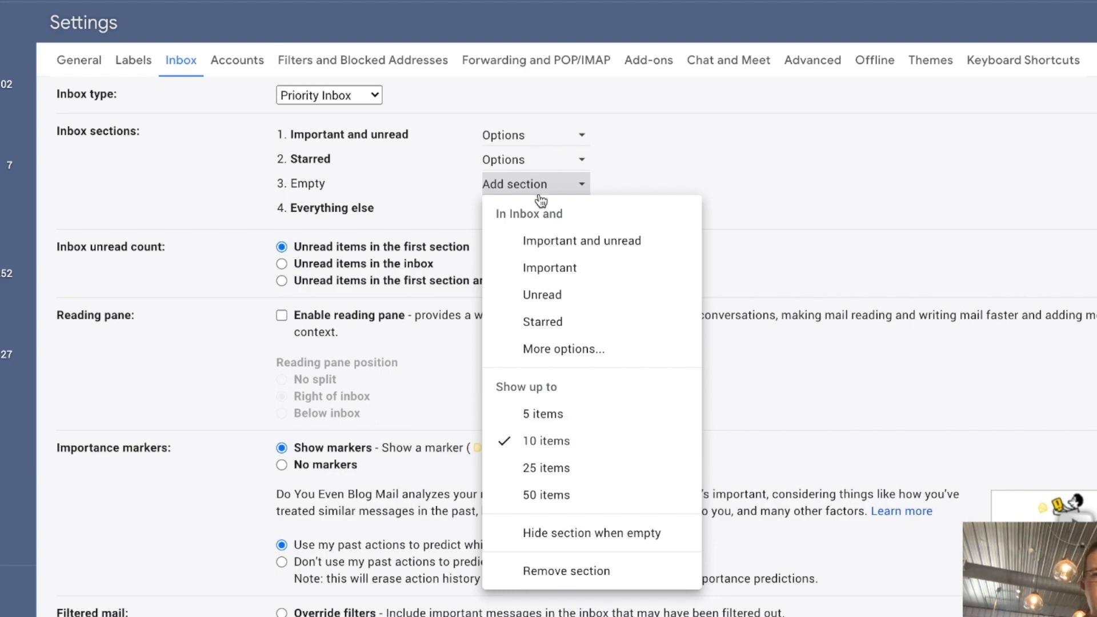
mouse_move(563, 349)
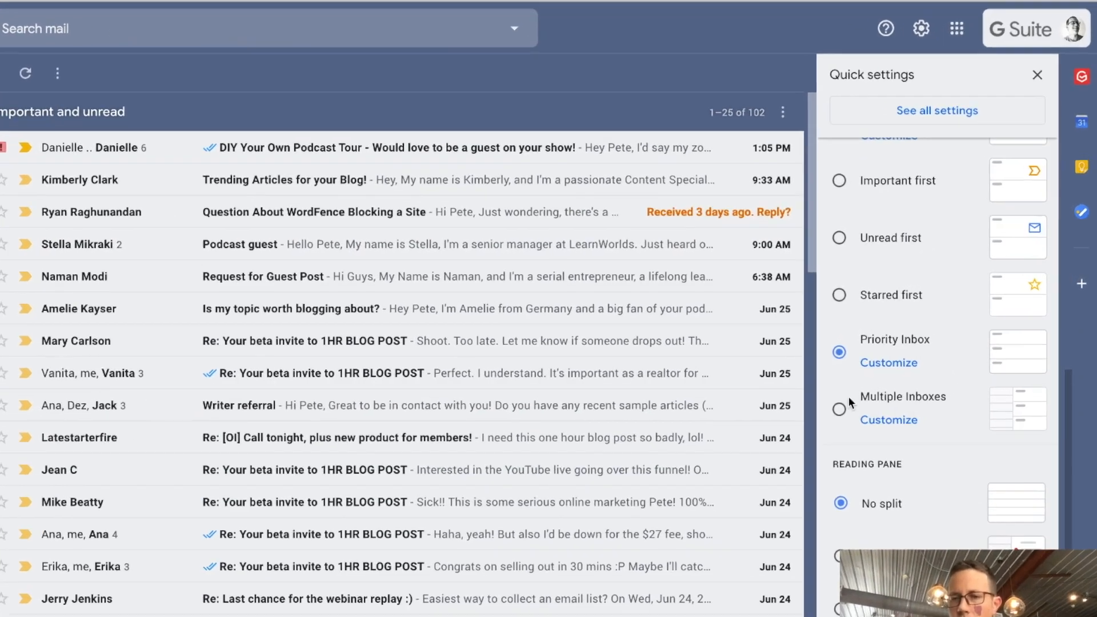
- Set inbox type to Multiple Inboxes and view its section settings with is:starred and is:drafts
click(839, 409)
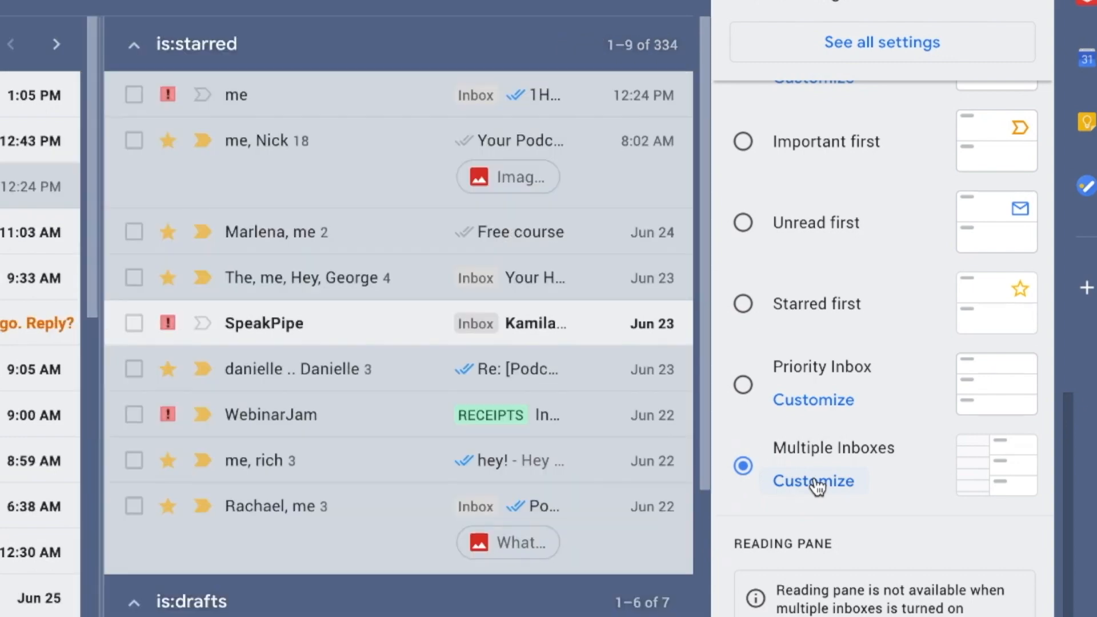
click(813, 481)
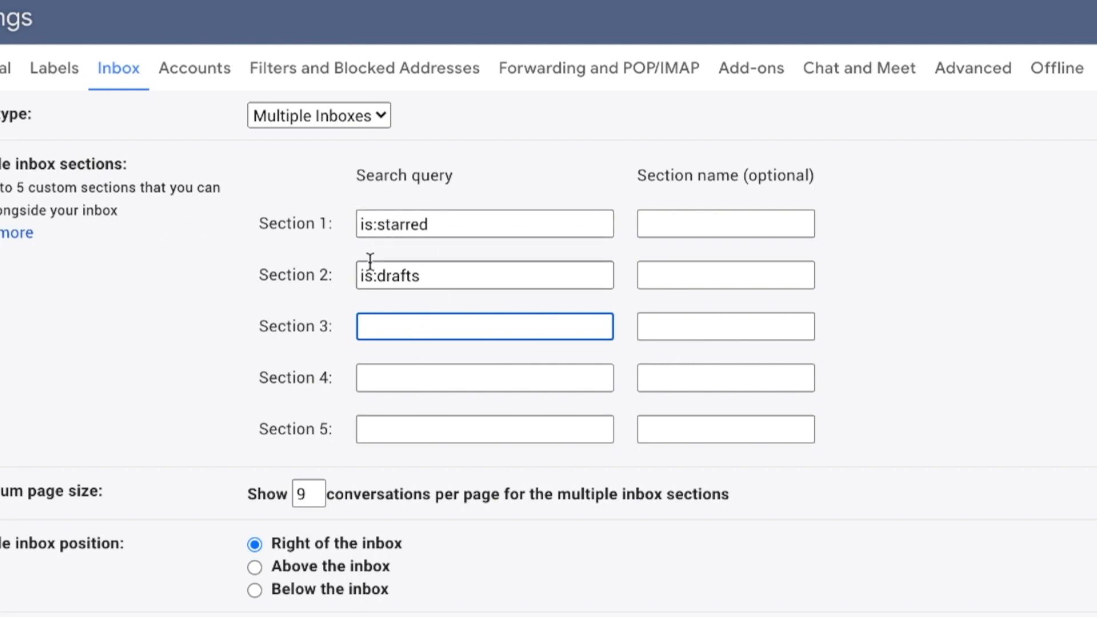
right_click(203, 234)
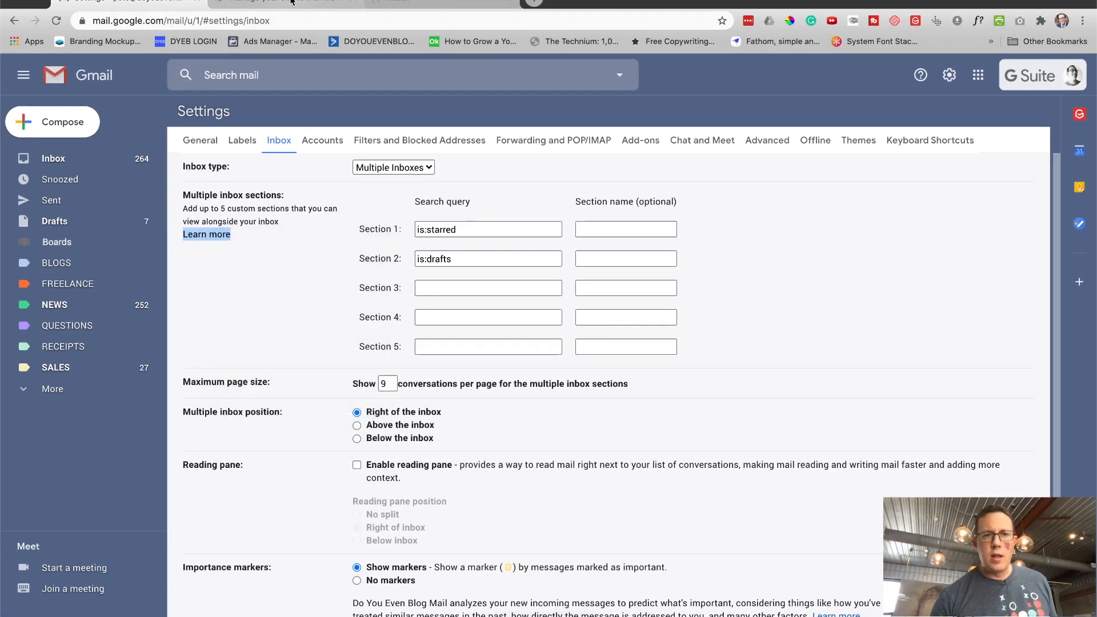
- Peek at the Multiple Inboxes help article, keep unsaved changes, and return to the inbox
click(206, 233)
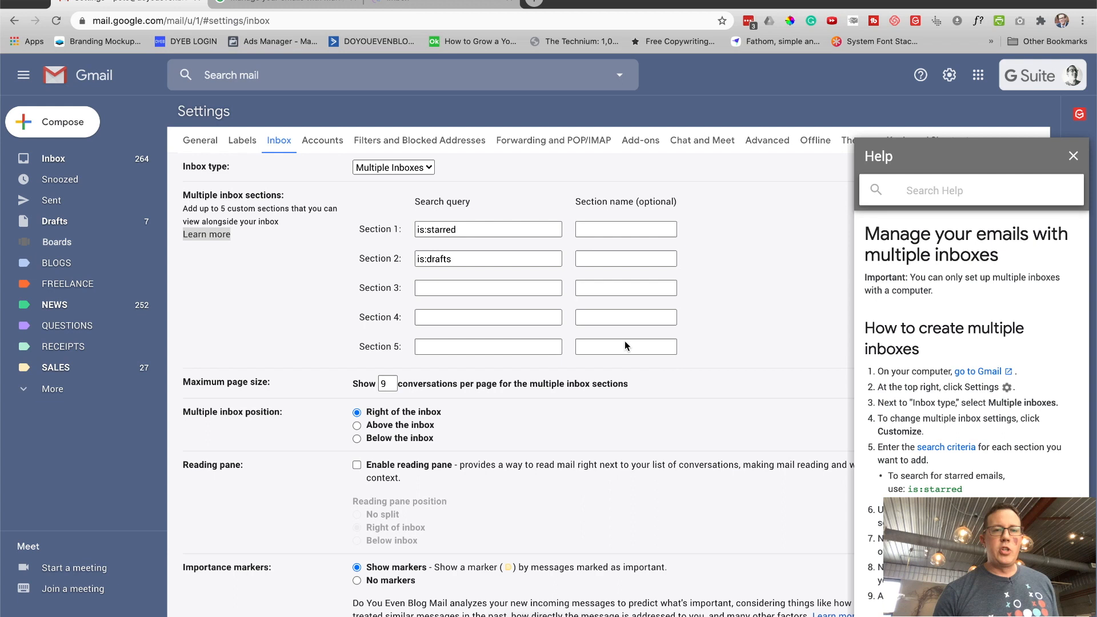
mouse_move(66, 242)
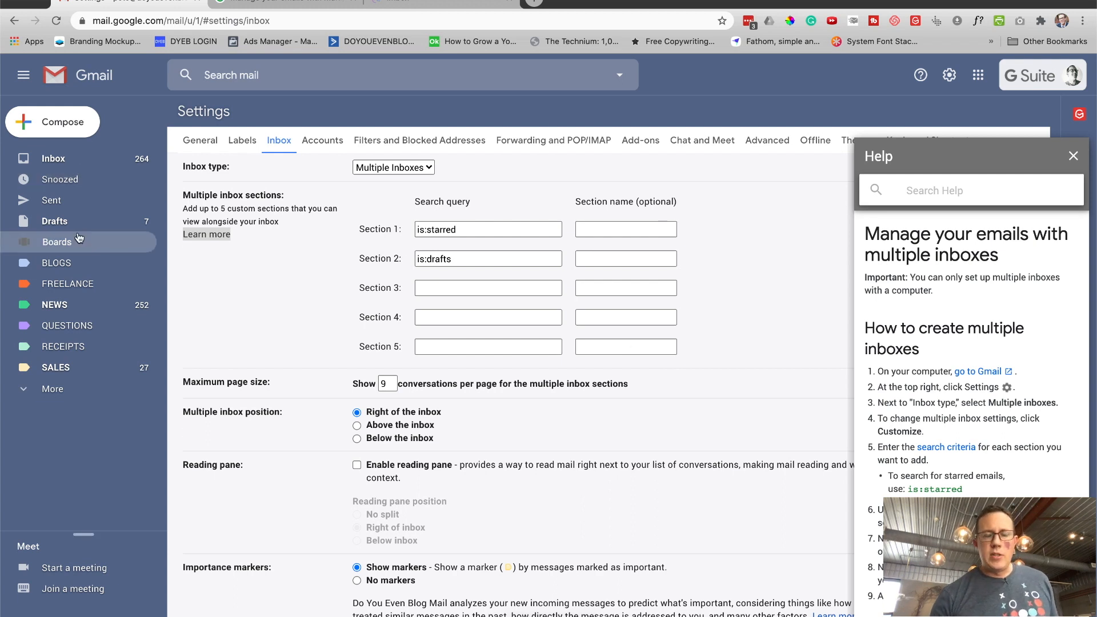
mouse_move(63, 345)
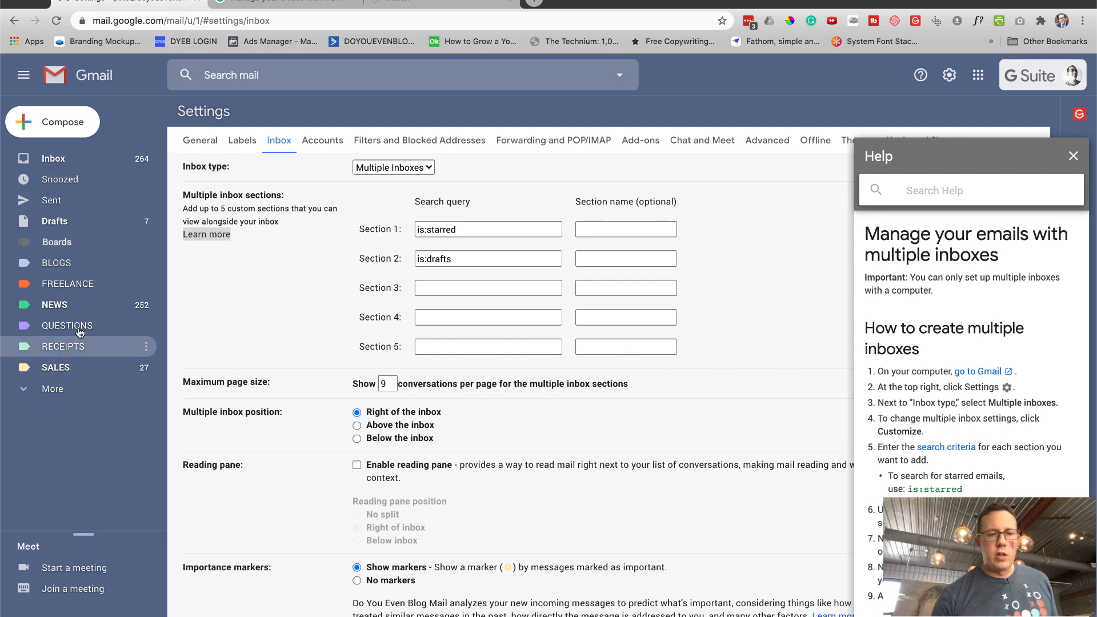
mouse_move(55, 304)
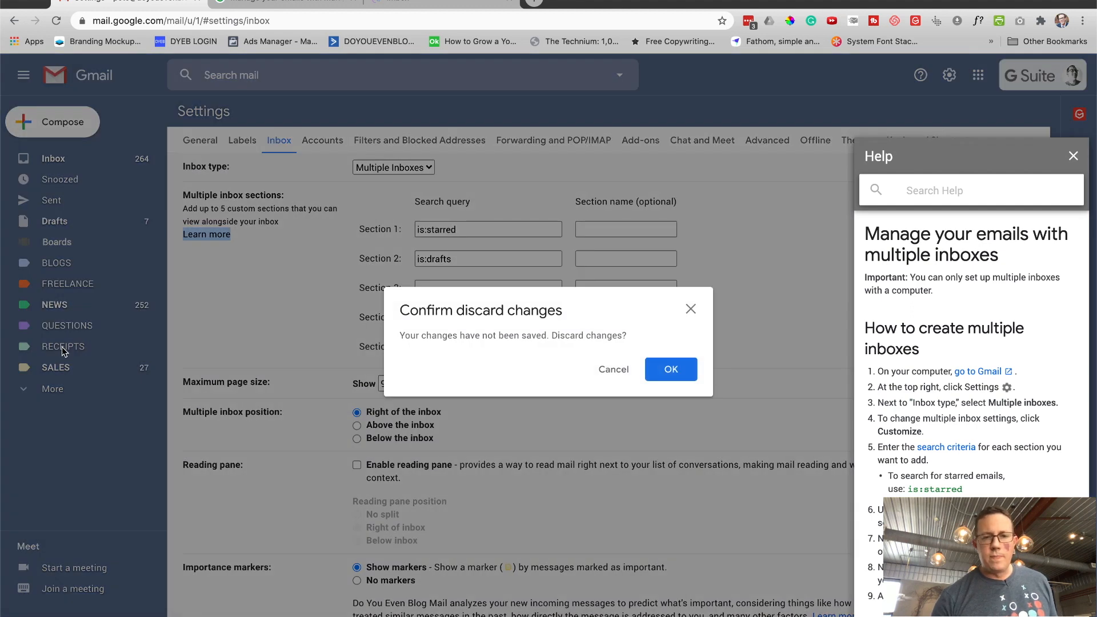
click(669, 369)
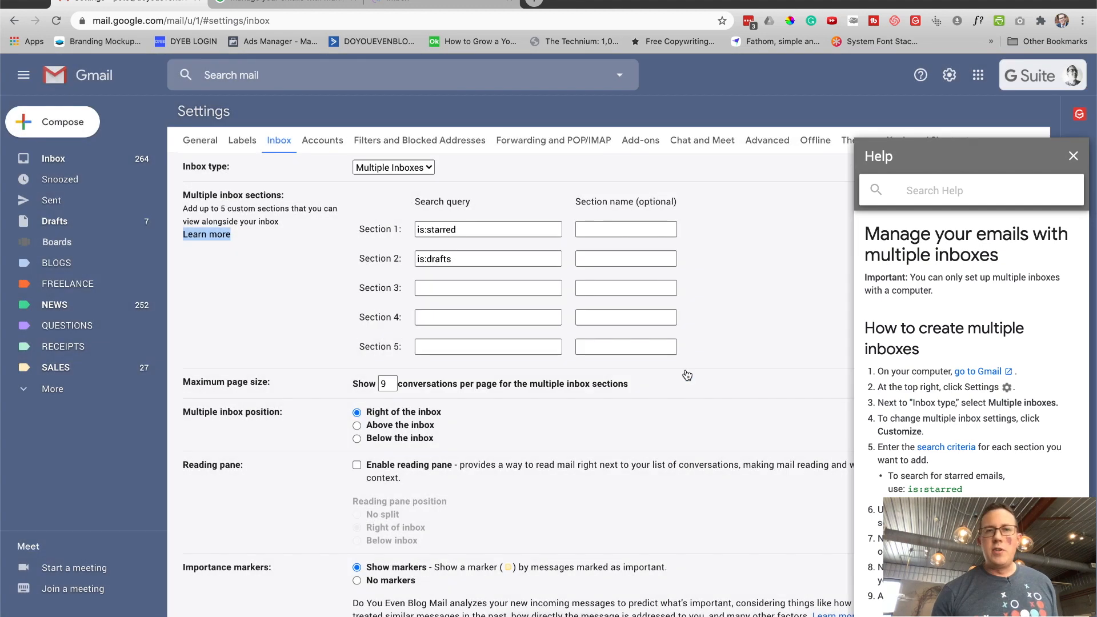
click(63, 346)
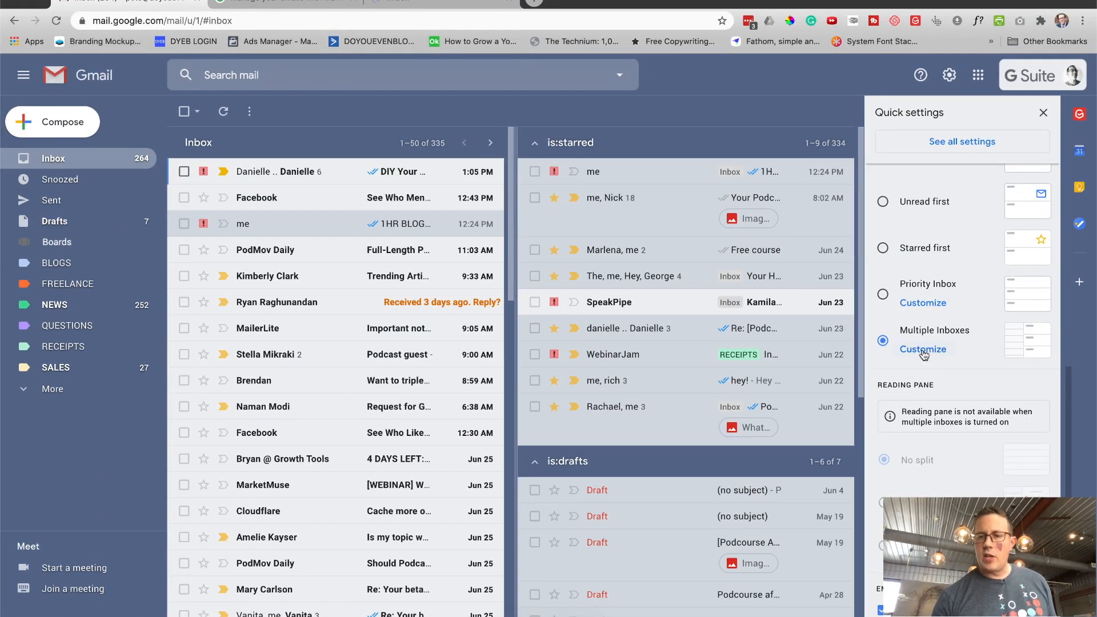
- Add label:receipts as Section 3 with maximum page size 5 and save the multiple inbox settings
click(922, 350)
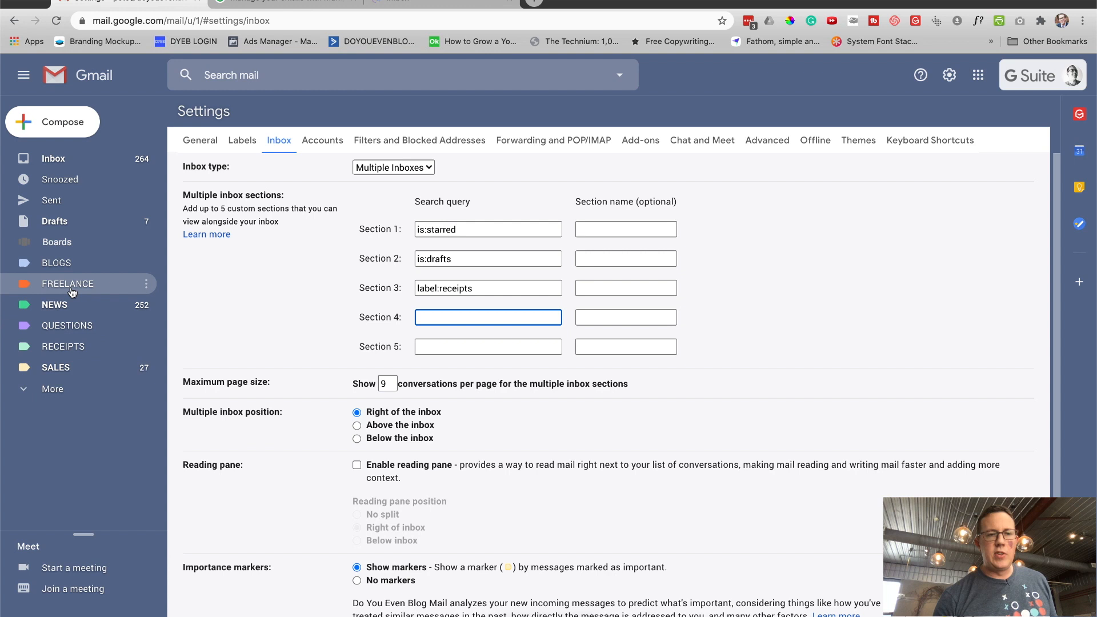
mouse_move(541, 304)
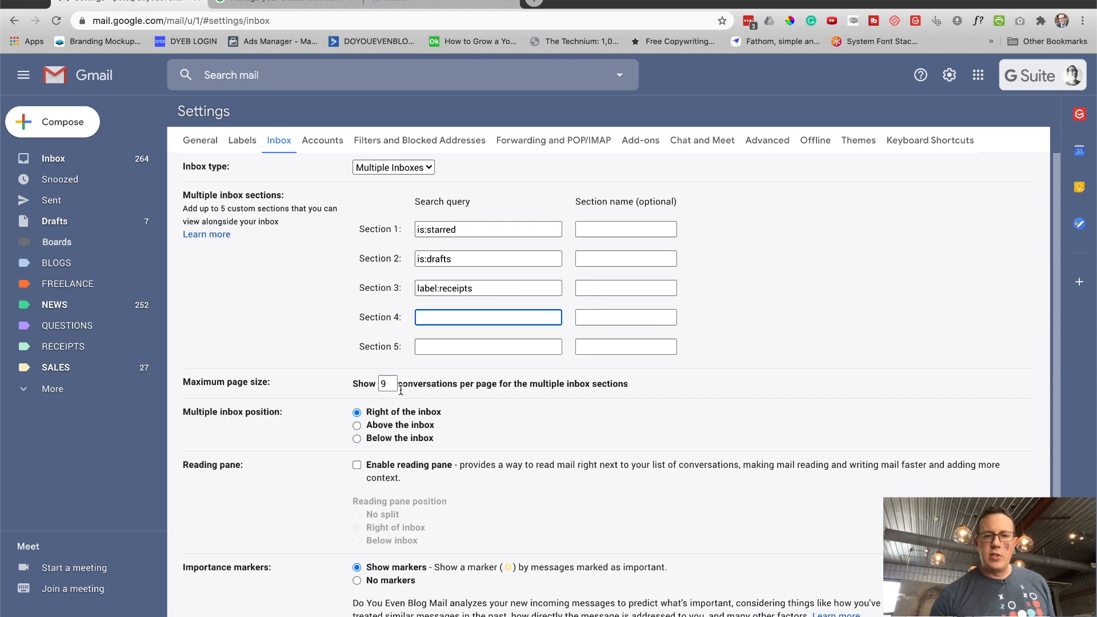
click(387, 384)
text(5)
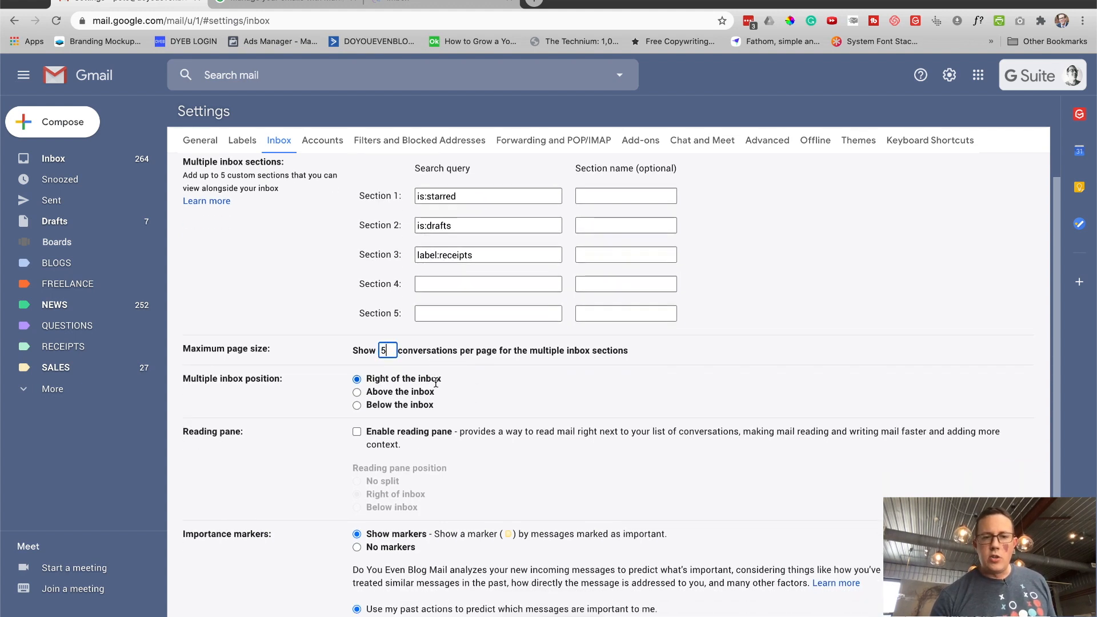
scroll(down, 3)
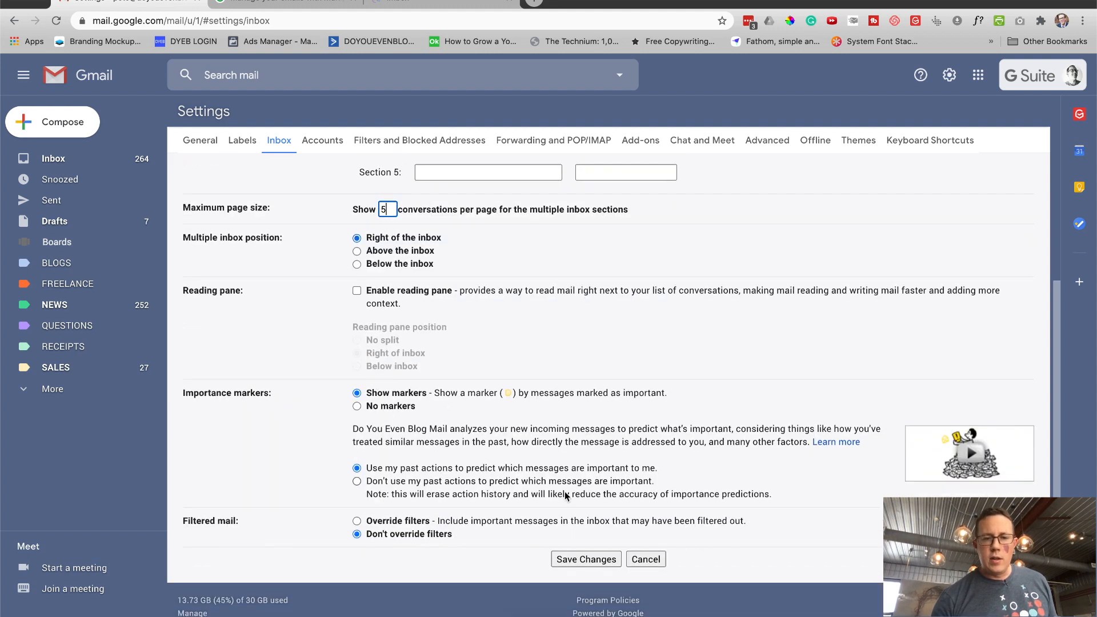
click(585, 559)
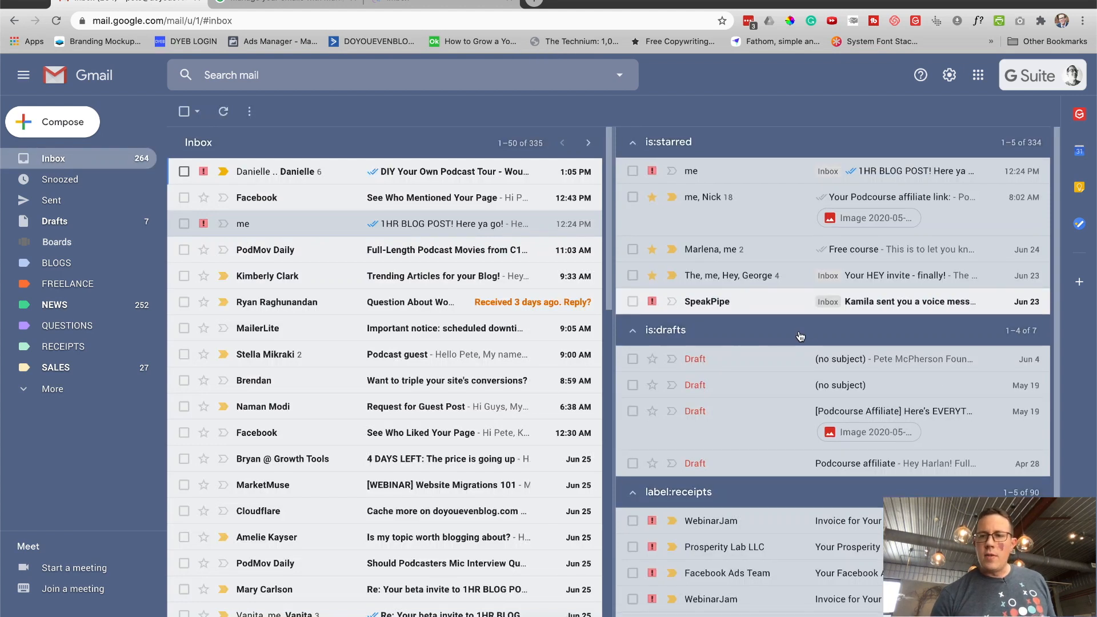
- Scroll down through the Gmail inbox messages before leaving for HEY
scroll(down, 3)
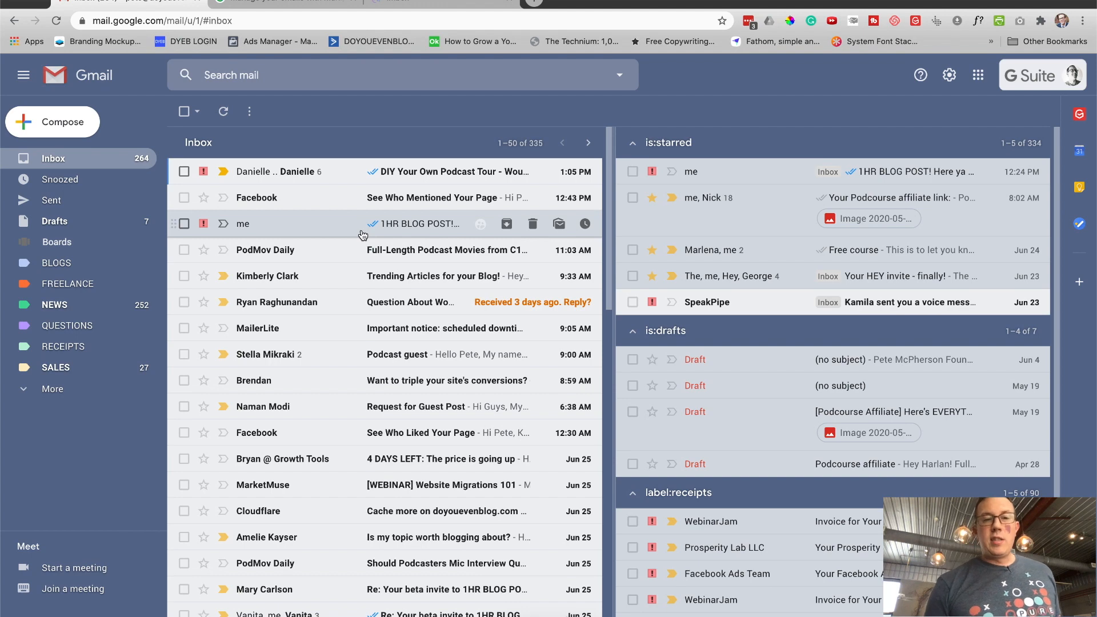
mouse_move(375, 243)
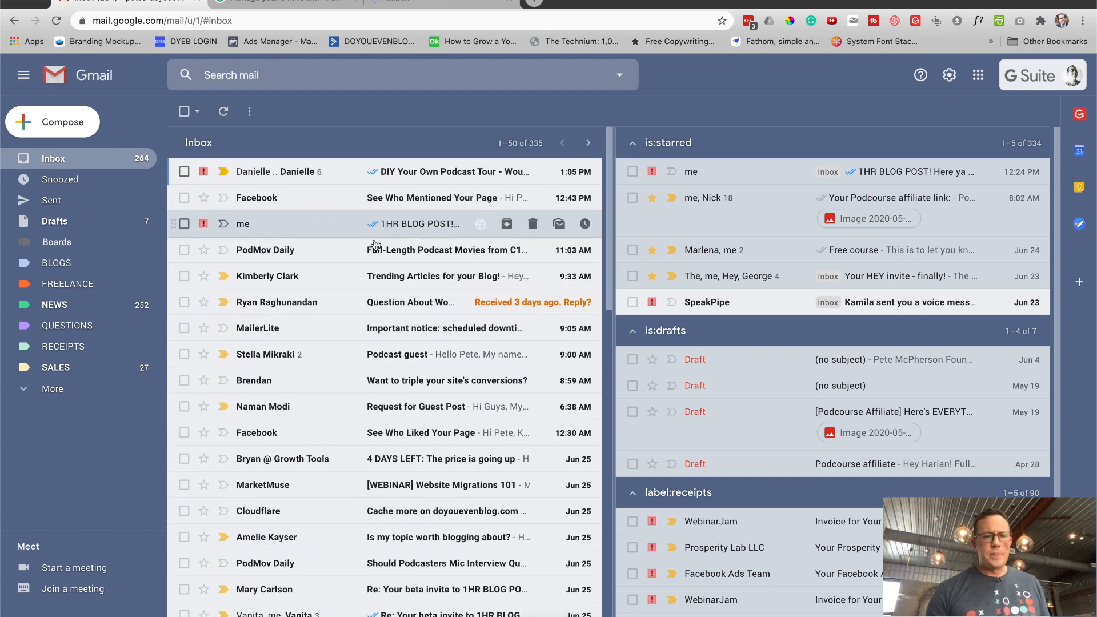
mouse_move(373, 407)
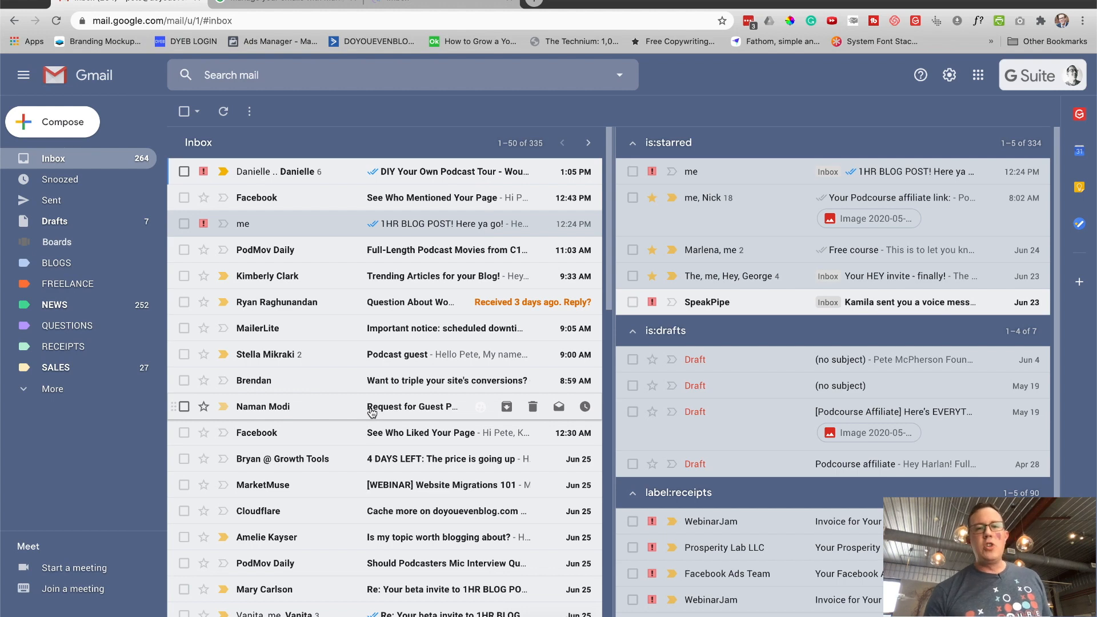
mouse_move(388, 223)
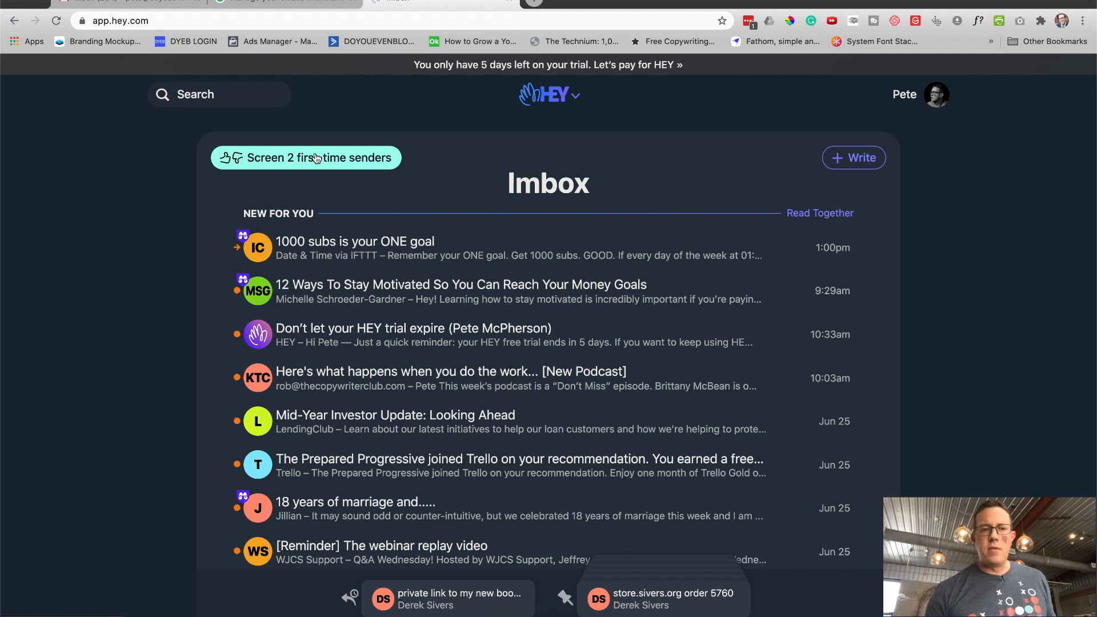
- Select an Imbox message by its avatar to bring up HEY's bulk action toolbar
click(257, 247)
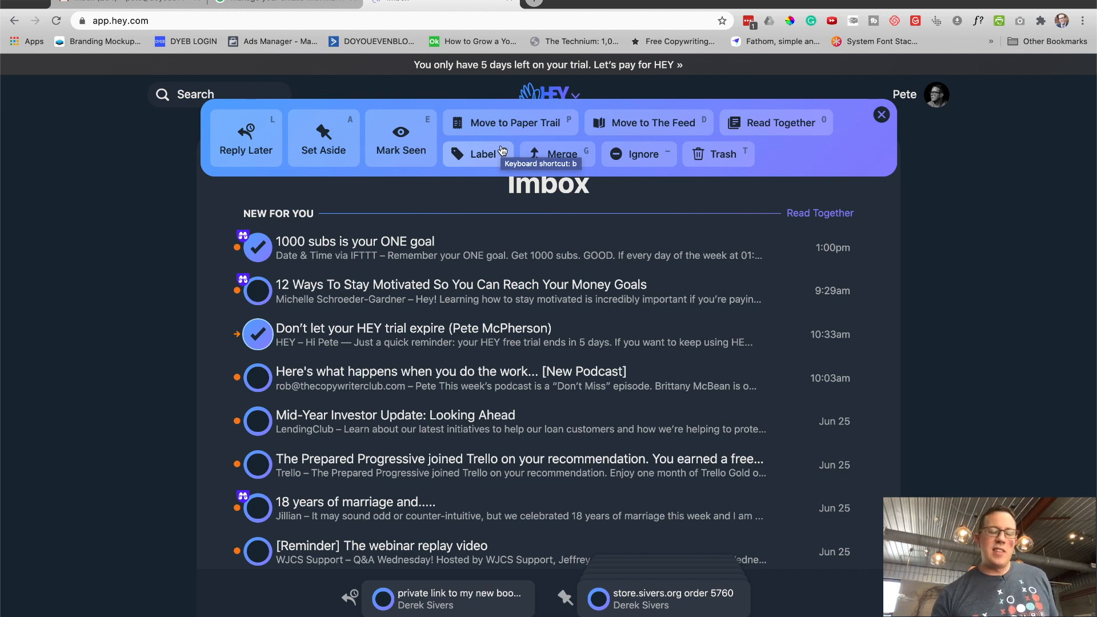
mouse_move(83, 191)
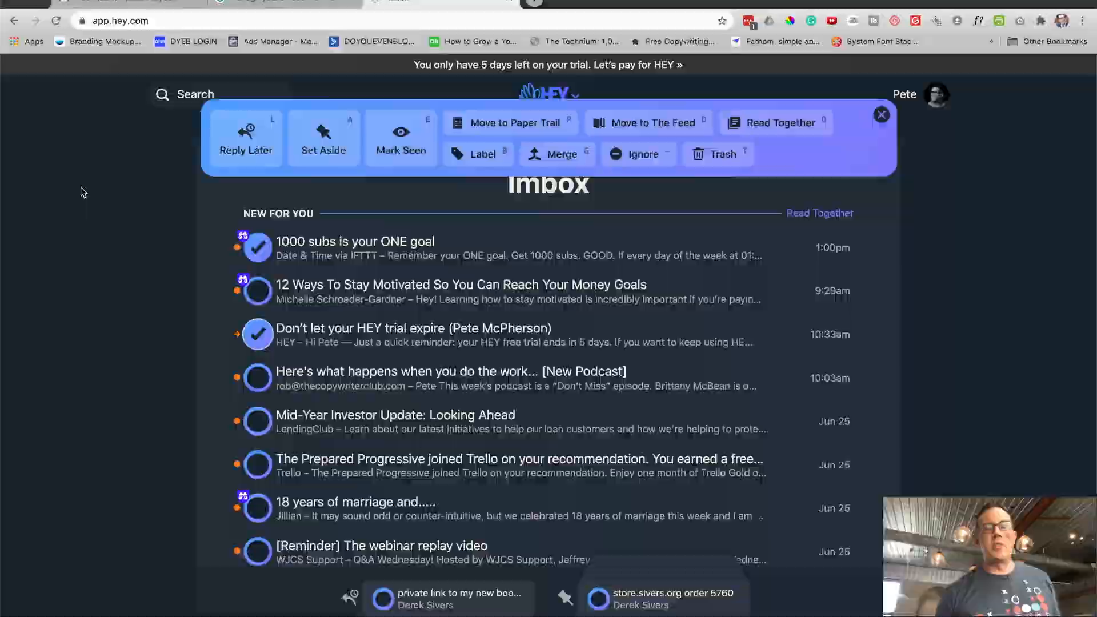